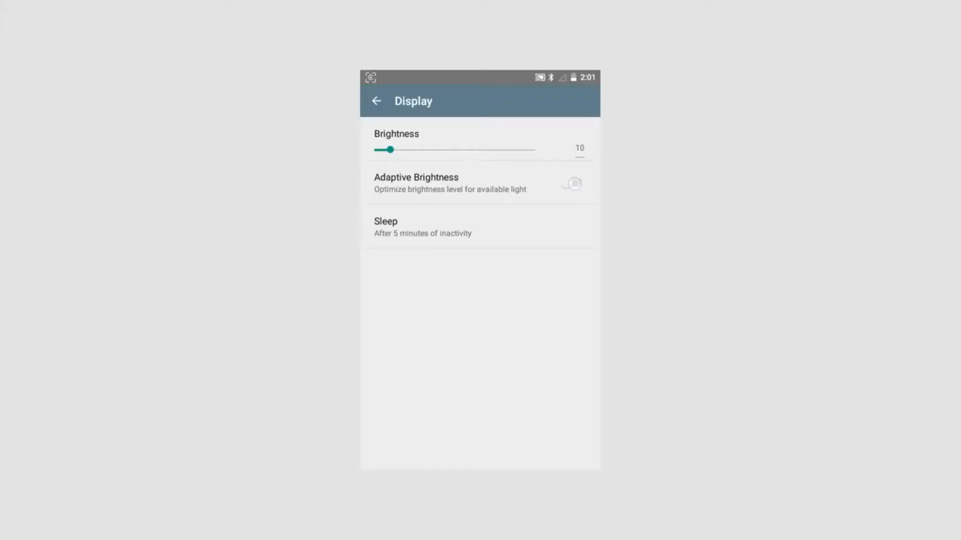
Bring up the side navigation drawer over the '8 Initial Test' measurement result
left_click(571, 182)
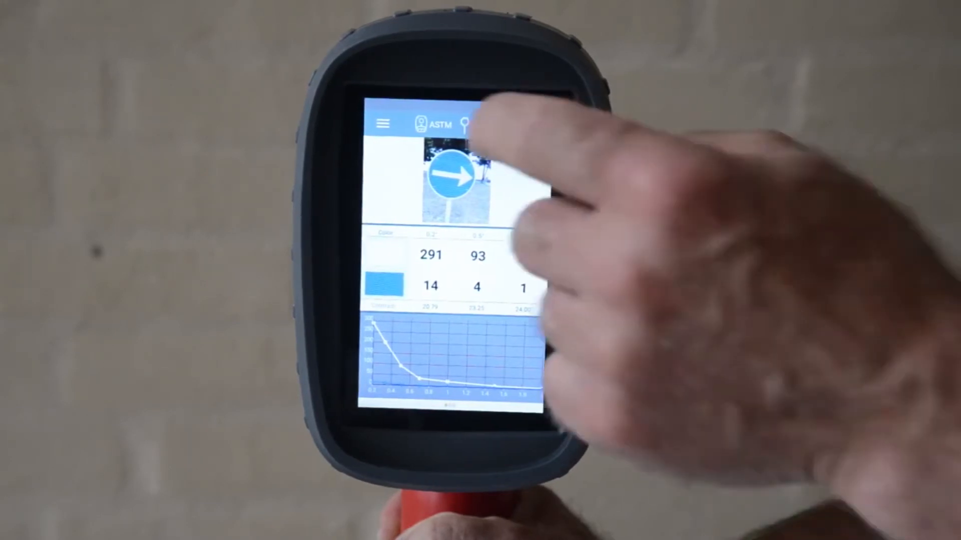
left_click(382, 124)
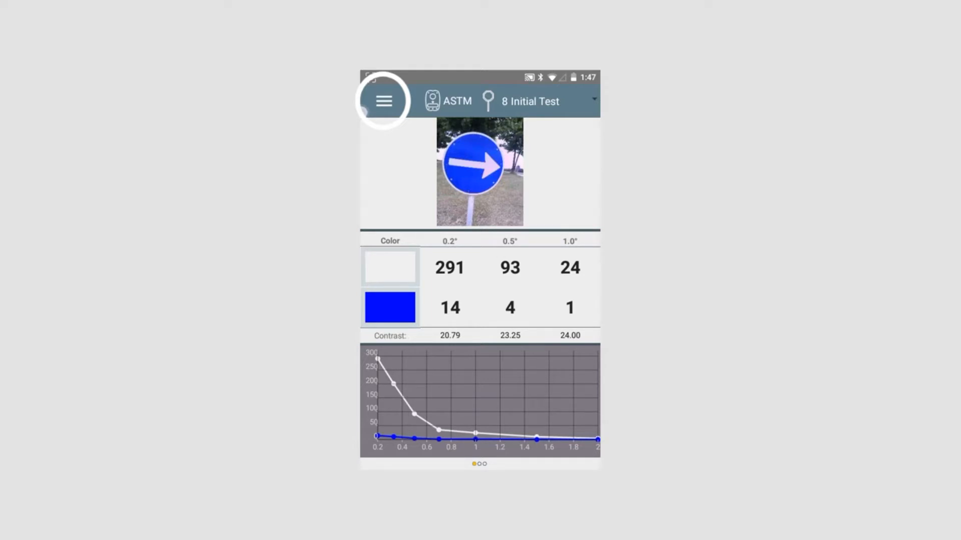
left_click(384, 101)
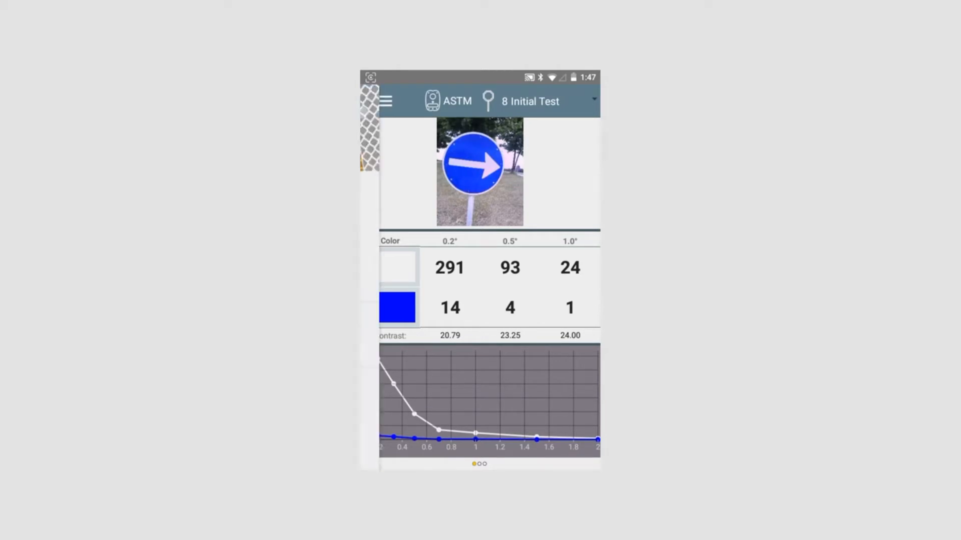
Enter the Settings list with wireless, device, personal and system options
left_click(385, 100)
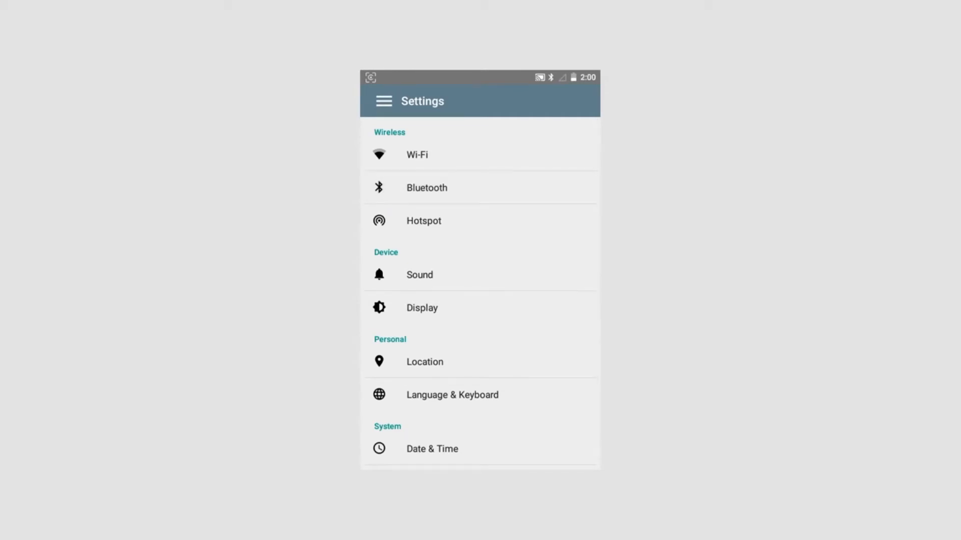
left_click(426, 187)
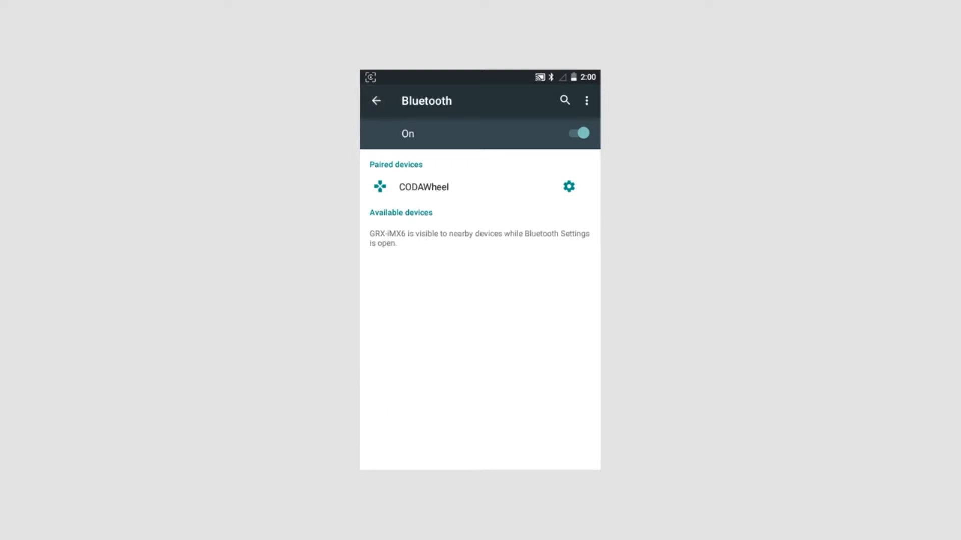
left_click(376, 100)
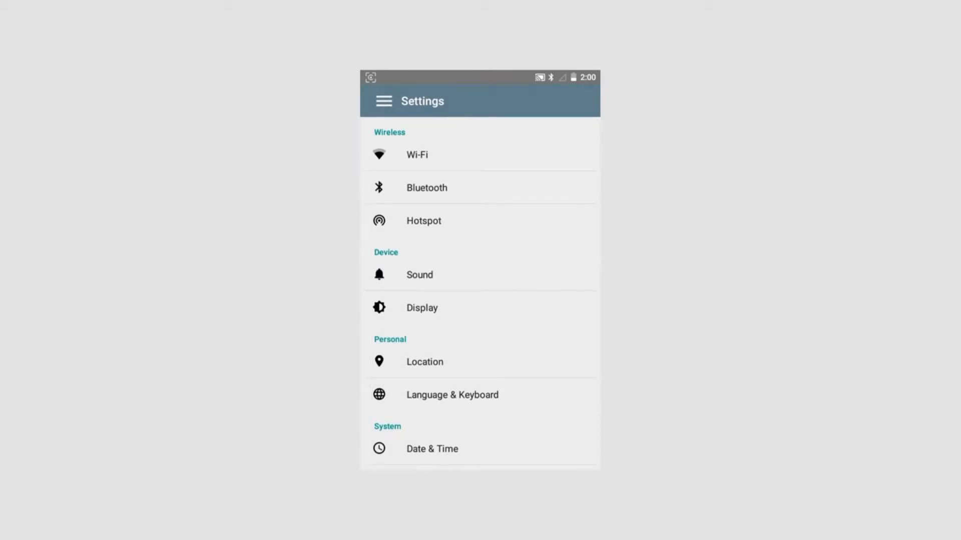
In Sound settings, move the volume to 15 then back to 10 and toggle the Beep switch
left_click(419, 274)
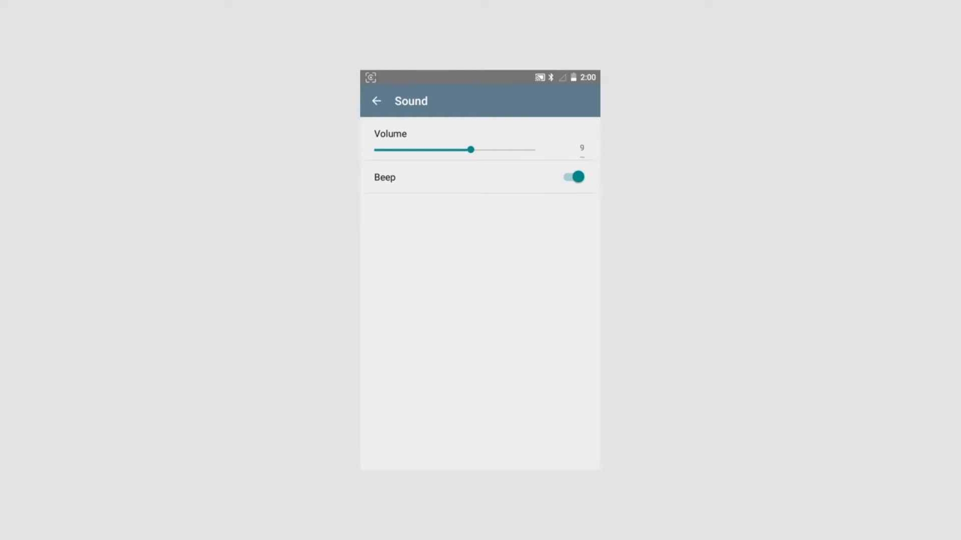
left_click_drag(470, 149, 417, 149)
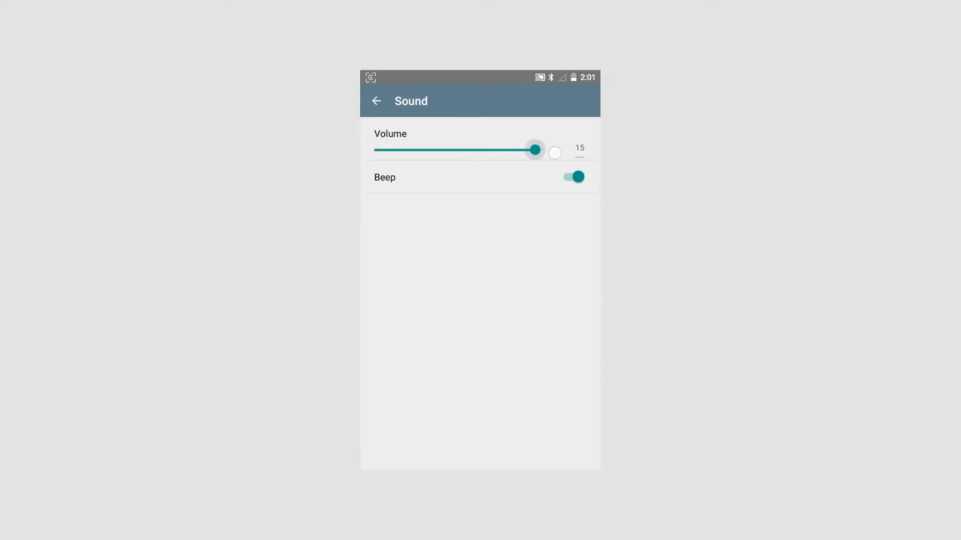
left_click_drag(535, 149, 481, 150)
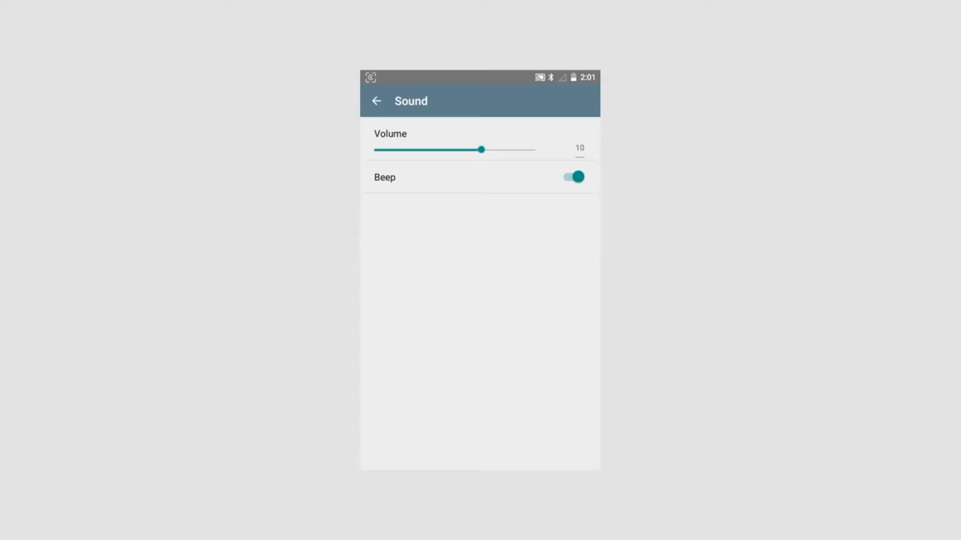
left_click(573, 177)
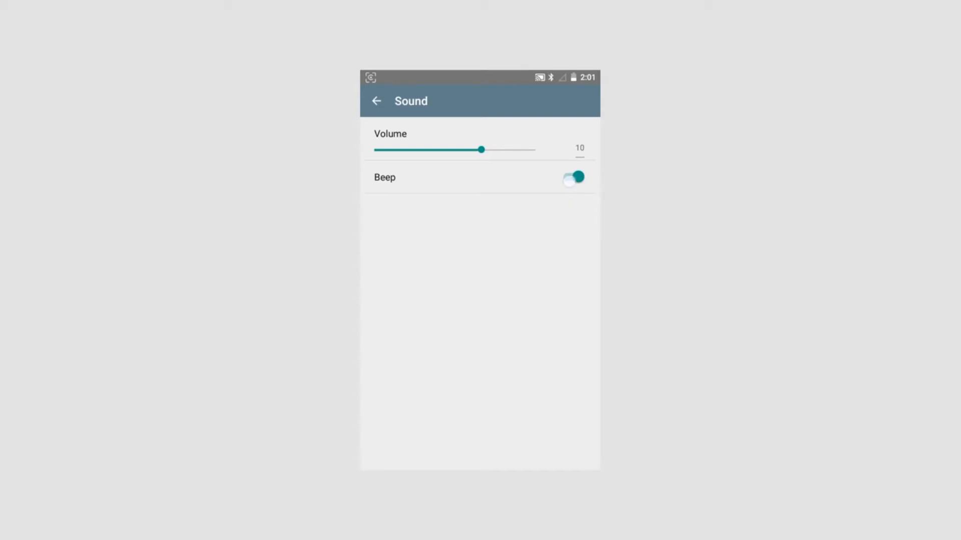
left_click(376, 100)
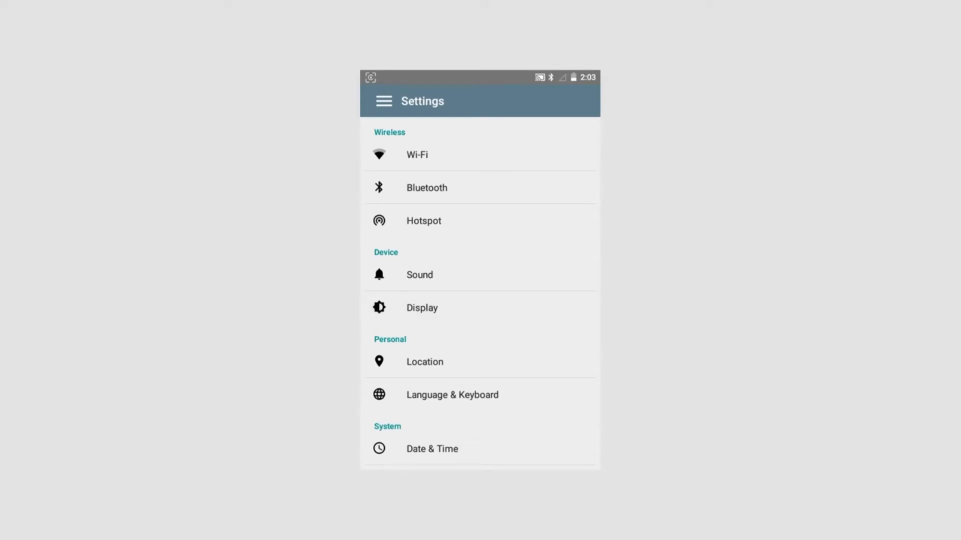
Check Display settings, leaving adaptive brightness on and the sleep timeout at 5 minutes
left_click(421, 307)
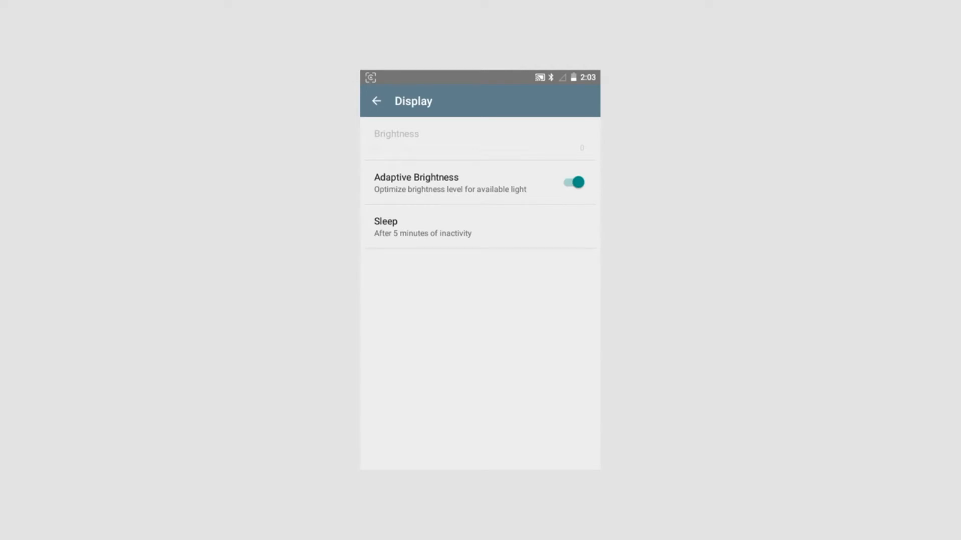
left_click(442, 227)
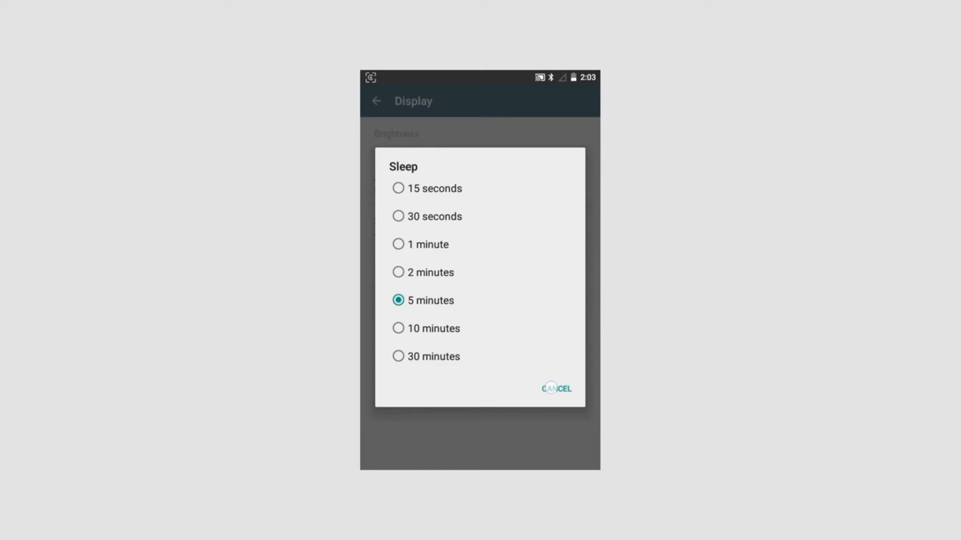
left_click(556, 388)
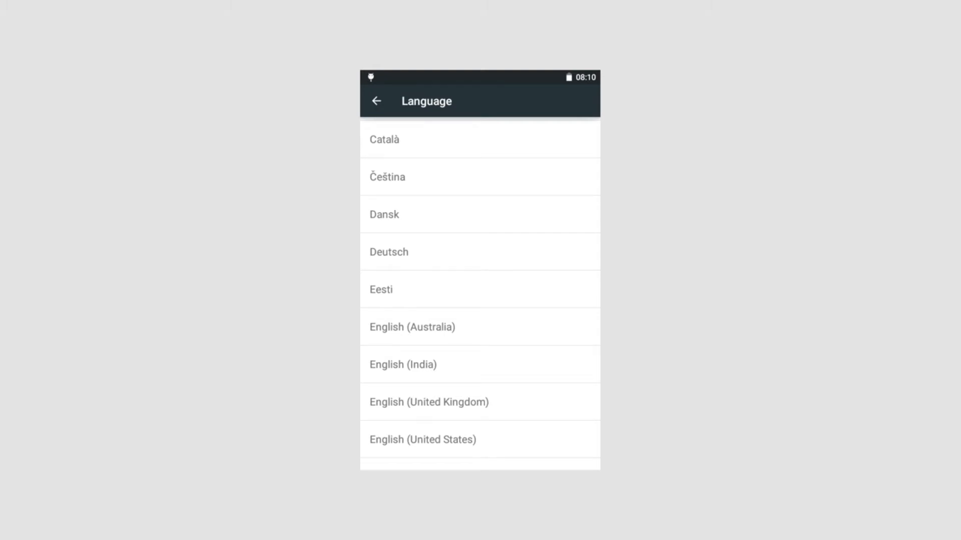
Return from the language list to Settings without changing the language
left_click(376, 101)
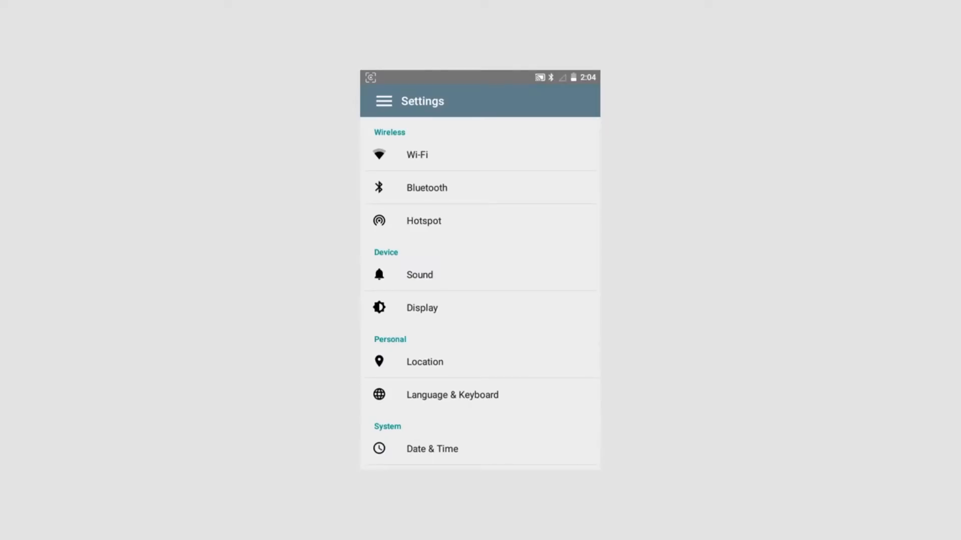
View Date & time with automatic date, time and zone enabled, then go back to Settings
left_click(431, 448)
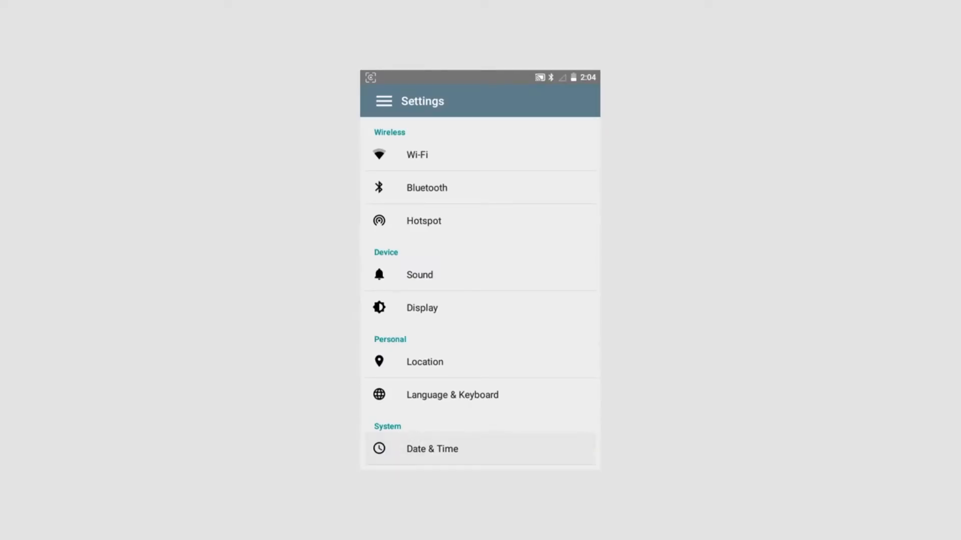
left_click(430, 448)
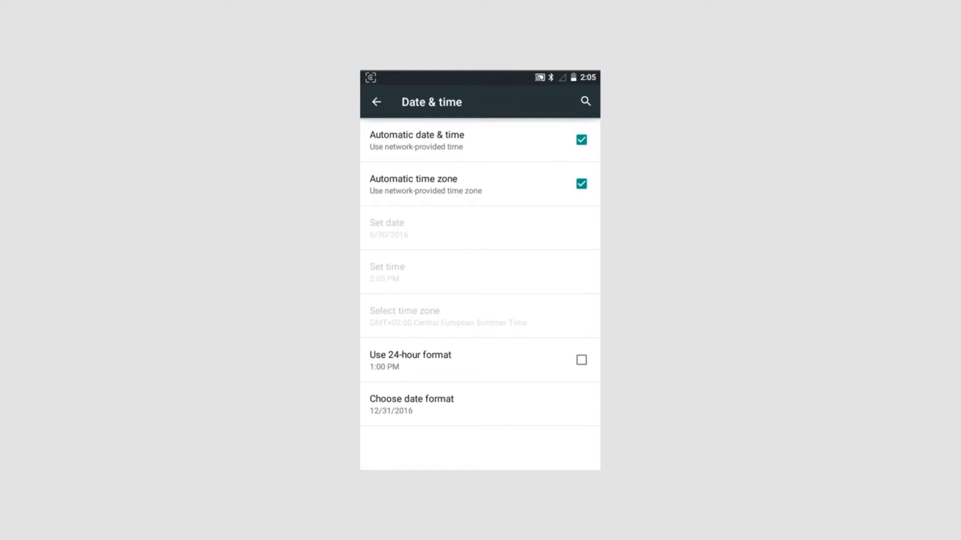
left_click(376, 102)
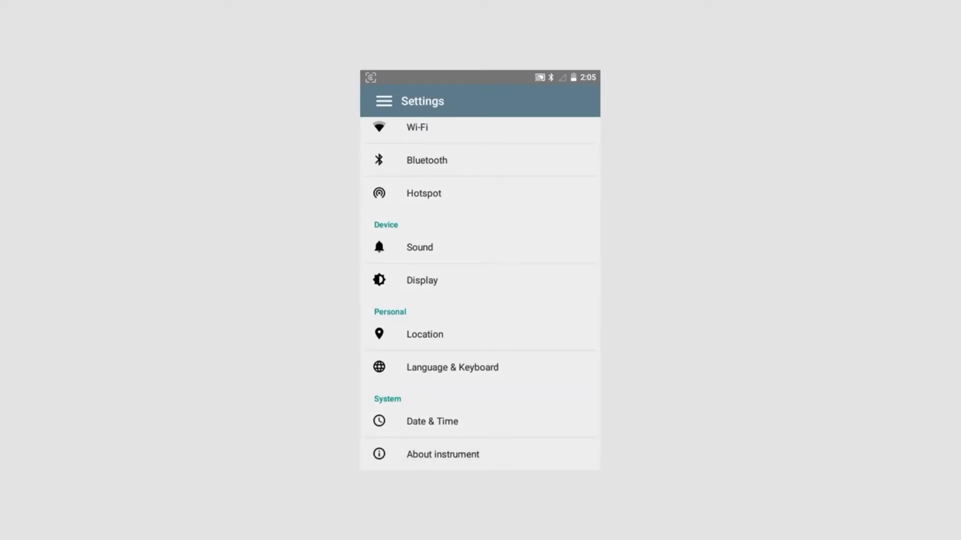
View the About instrument page with model, serial number, calibration and software details
left_click(442, 454)
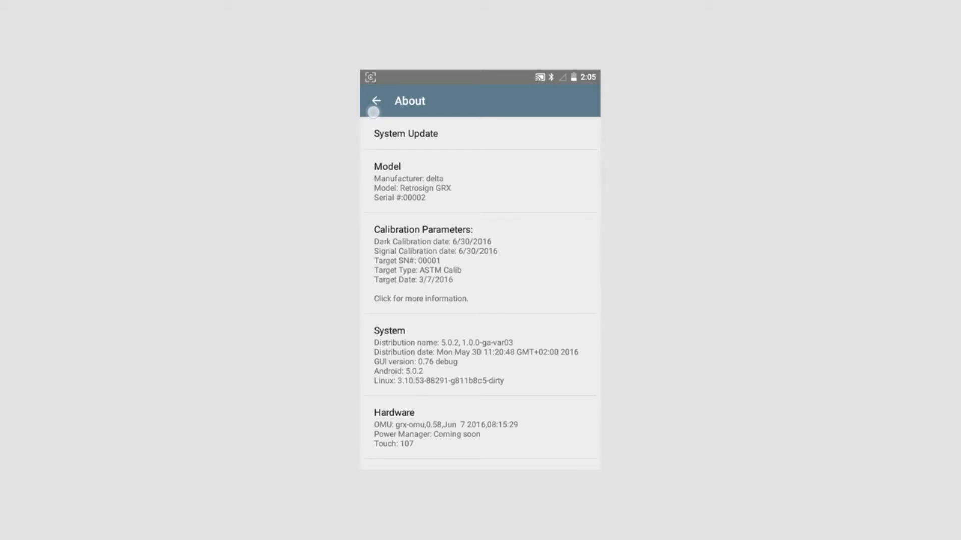
left_click(376, 101)
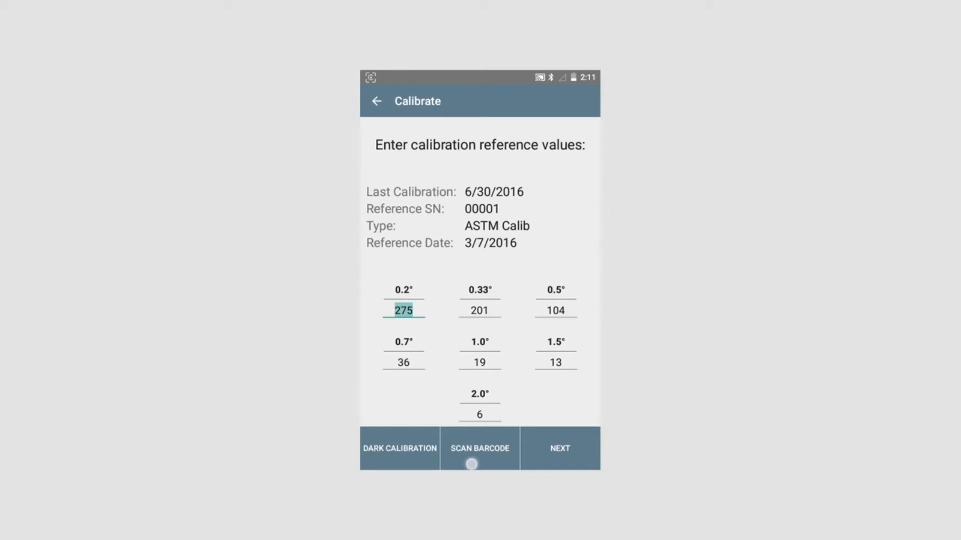
Start scanning the calibration reference barcode, keeping the seven reference values unchanged
left_click(480, 448)
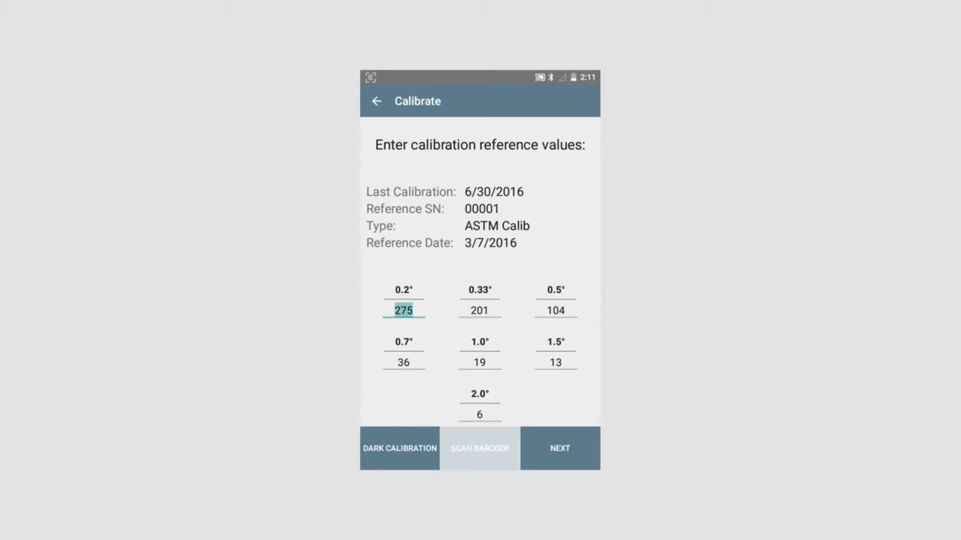
left_click(479, 448)
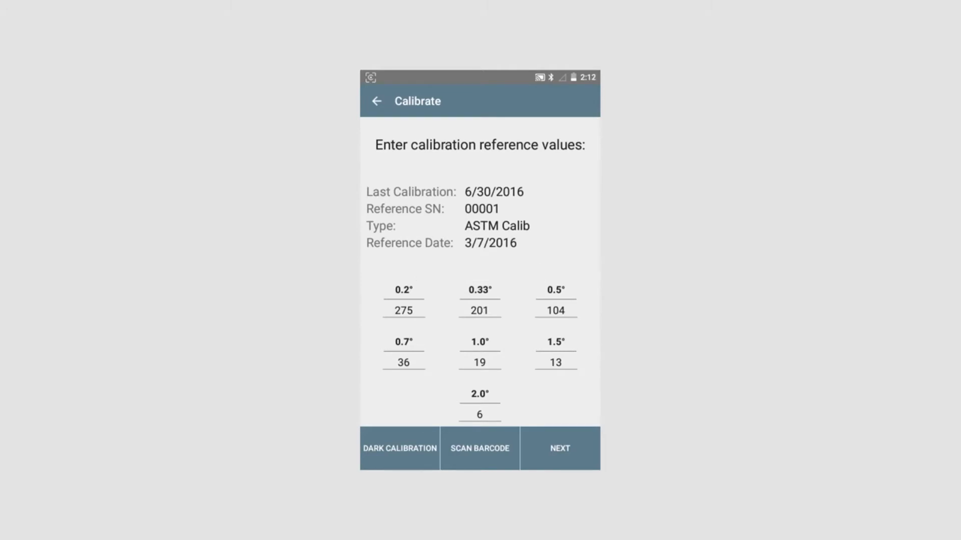
Accept the reference values from 275 at 0.2° to 6 at 2.0° and continue to the angle-adapter step
left_click(559, 448)
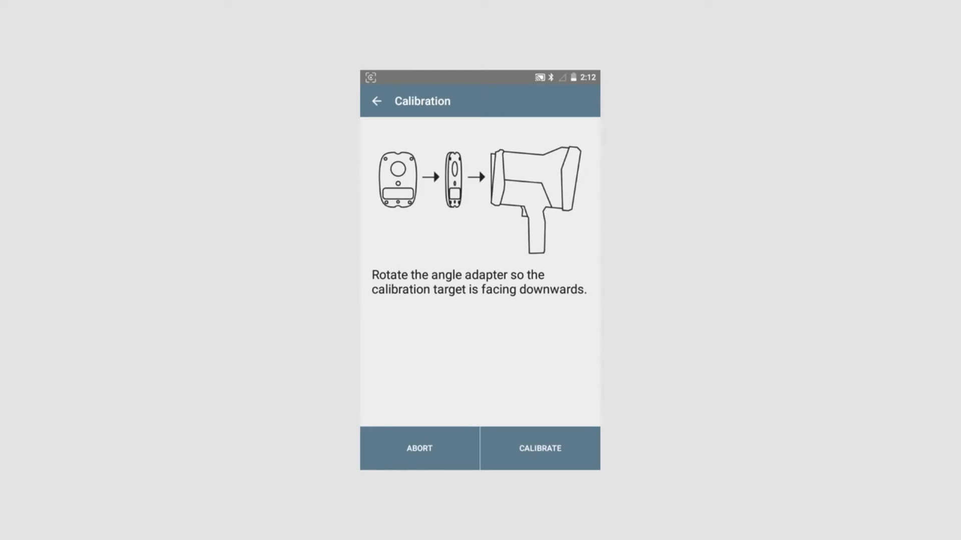
Run the calibration from the angle-adapter step
left_click(539, 449)
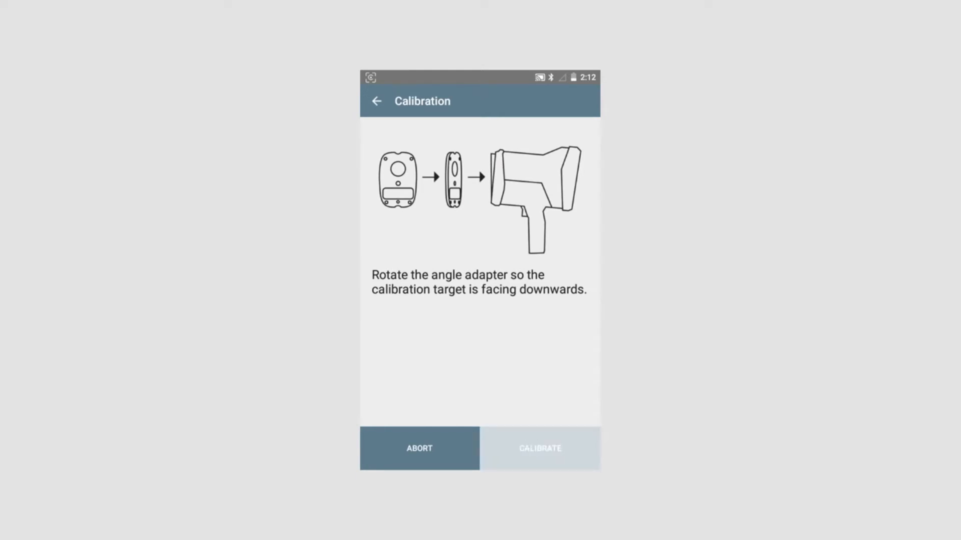
left_click(539, 448)
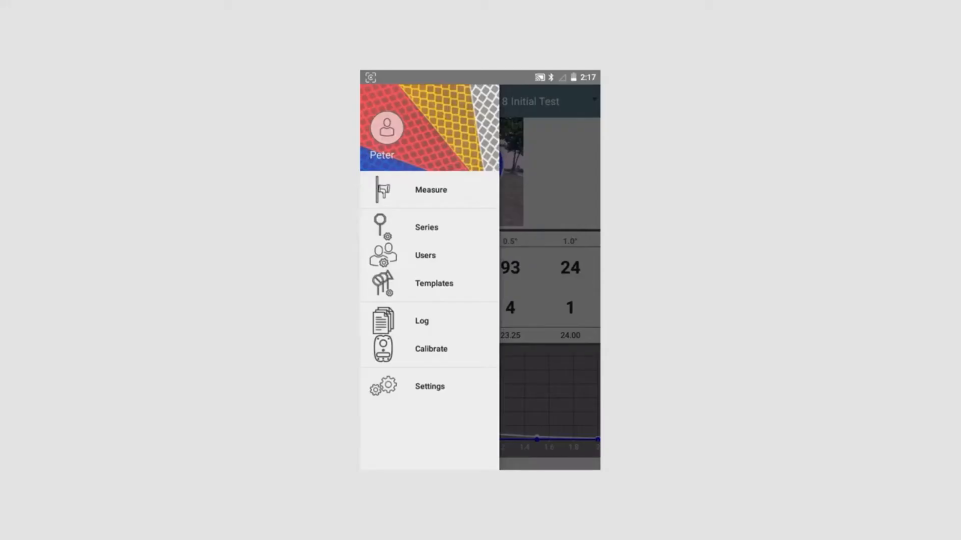
Show the Users list containing Default User and Peter
left_click(424, 255)
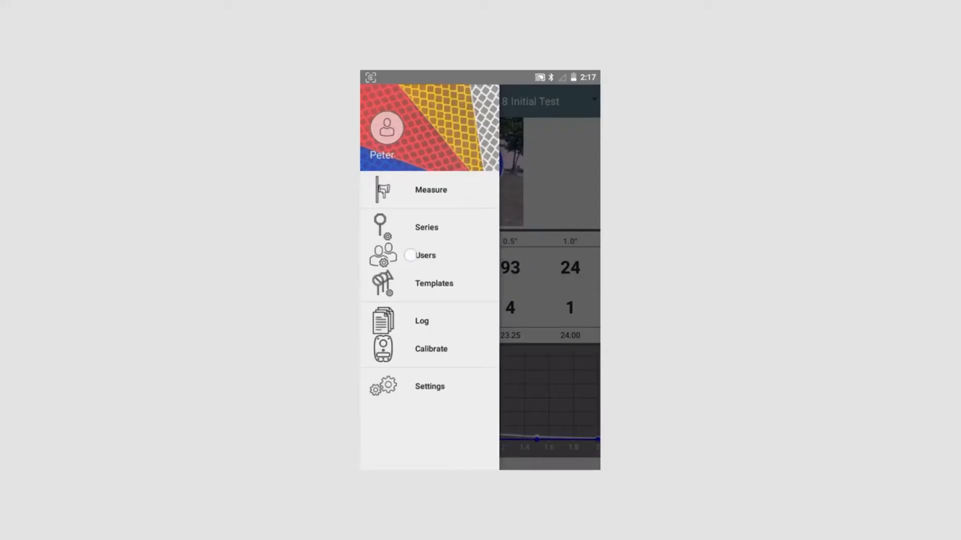
left_click(425, 255)
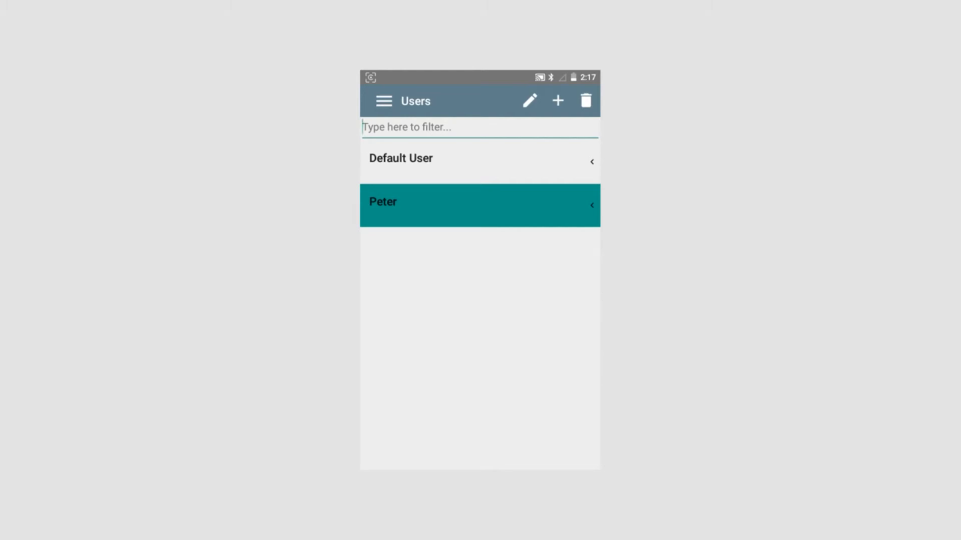
Add a new user named 'Mark' and confirm it into the Users list
left_click(556, 101)
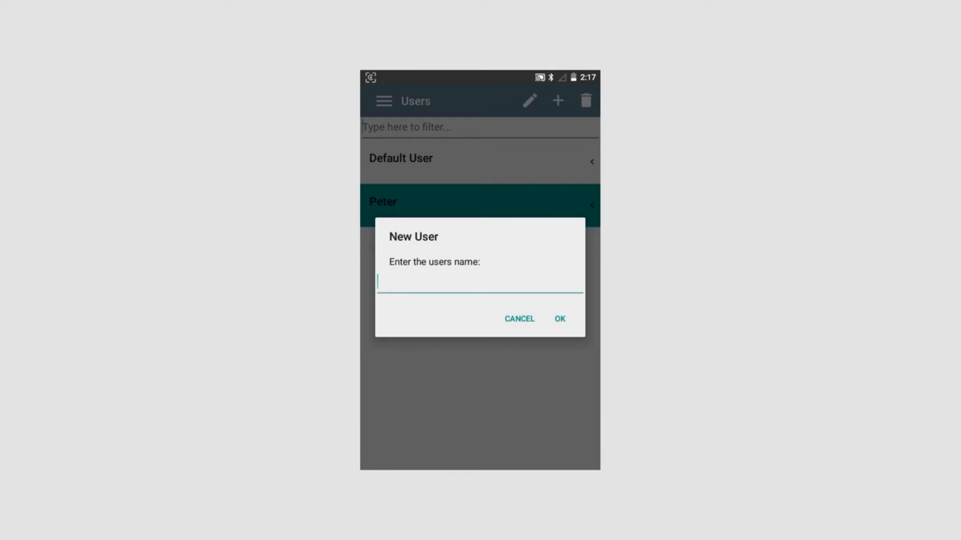
left_click(405, 281)
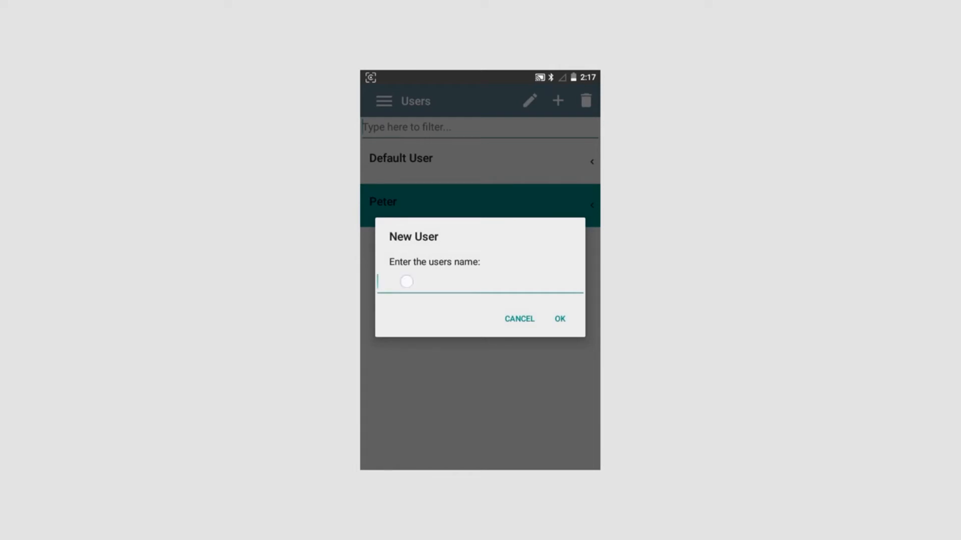
left_click(479, 282)
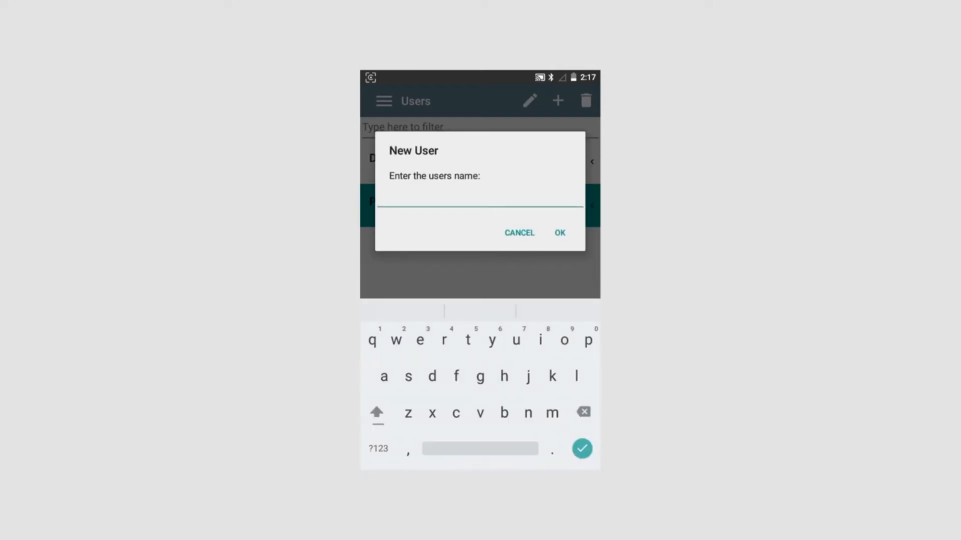
left_click(376, 413)
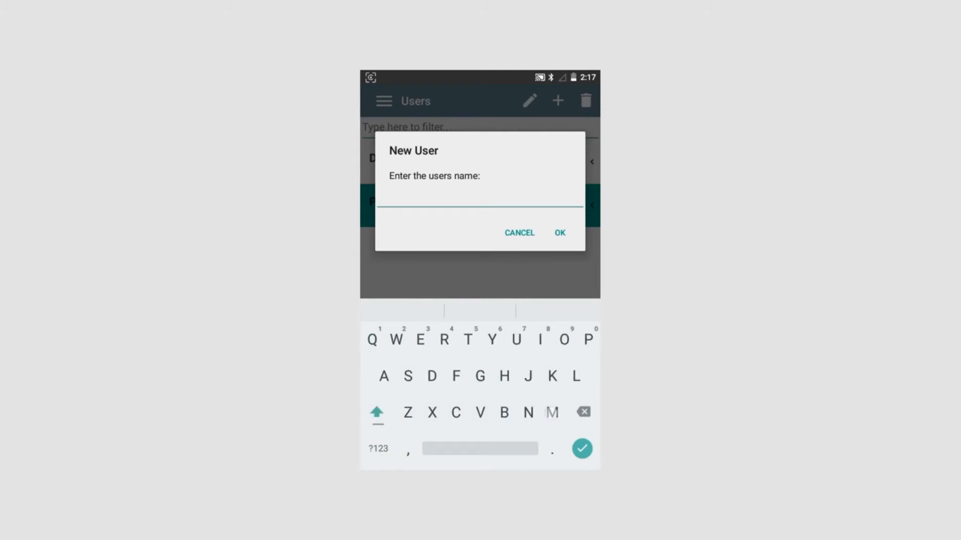
type("Mar")
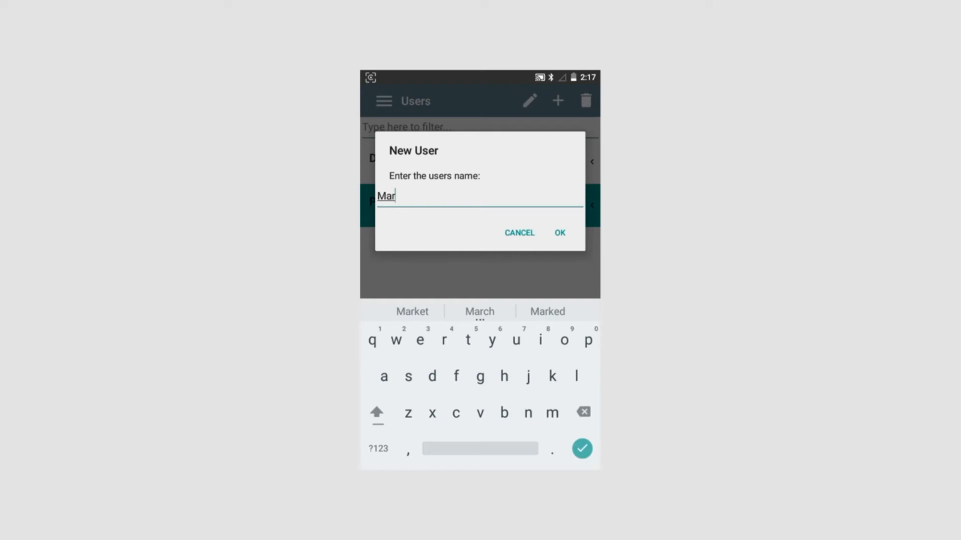
type("k")
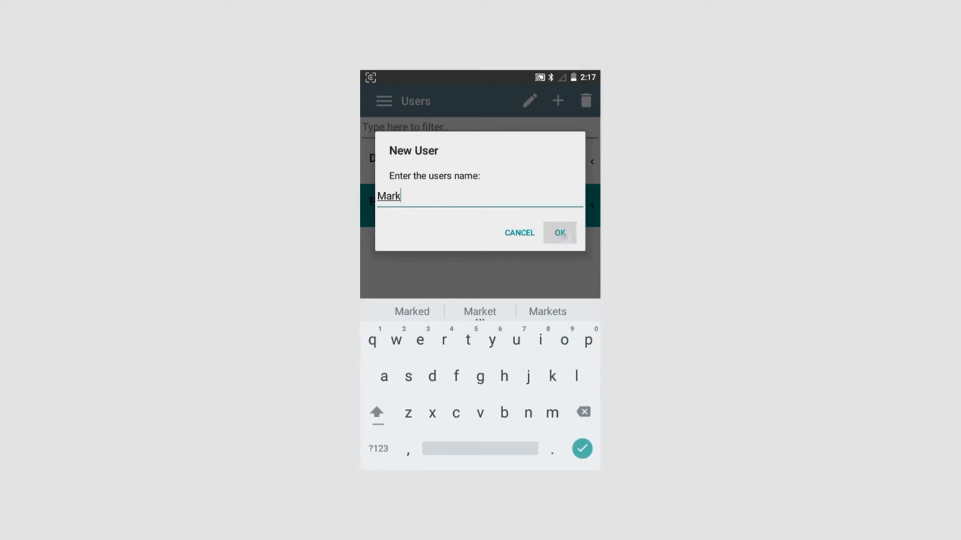
left_click(559, 234)
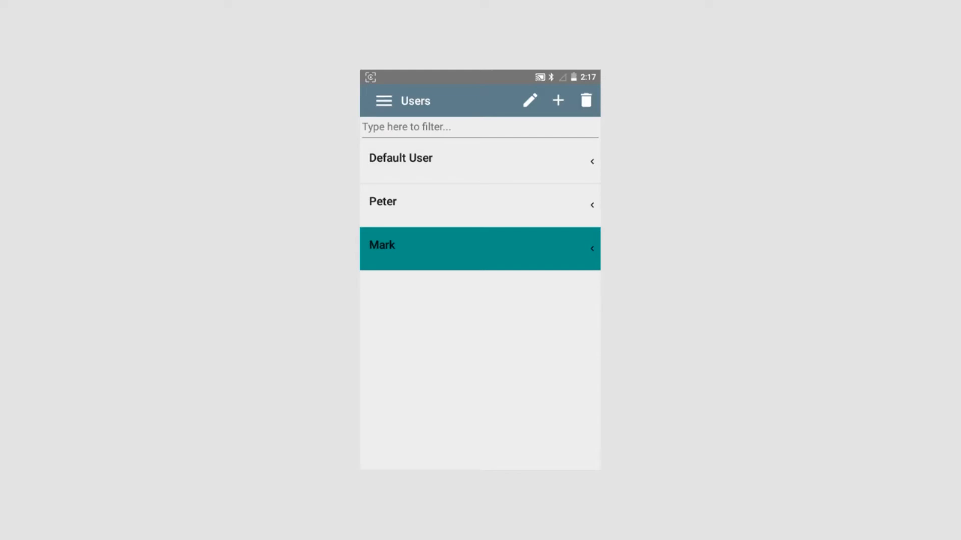
Select Mark as the active user and return to the main navigation menu
left_click(480, 206)
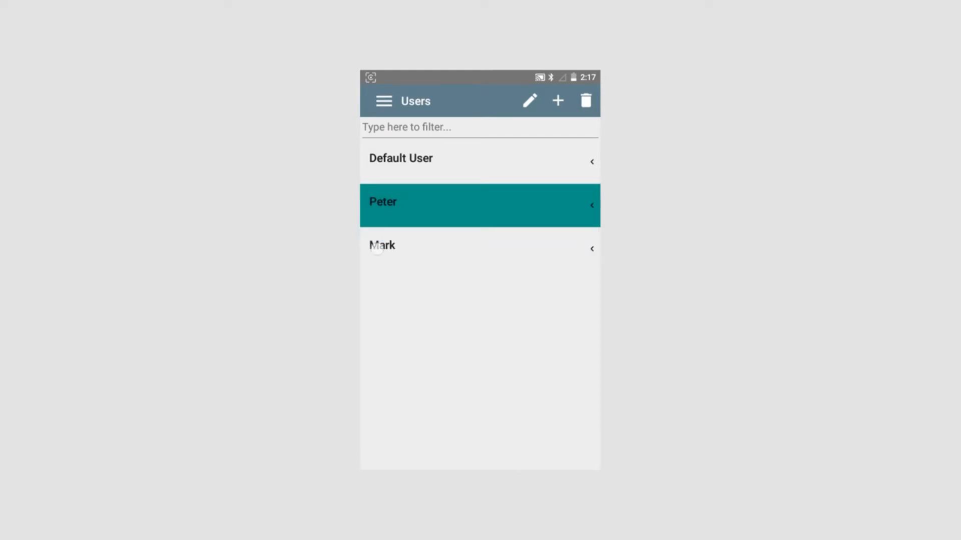
left_click(479, 249)
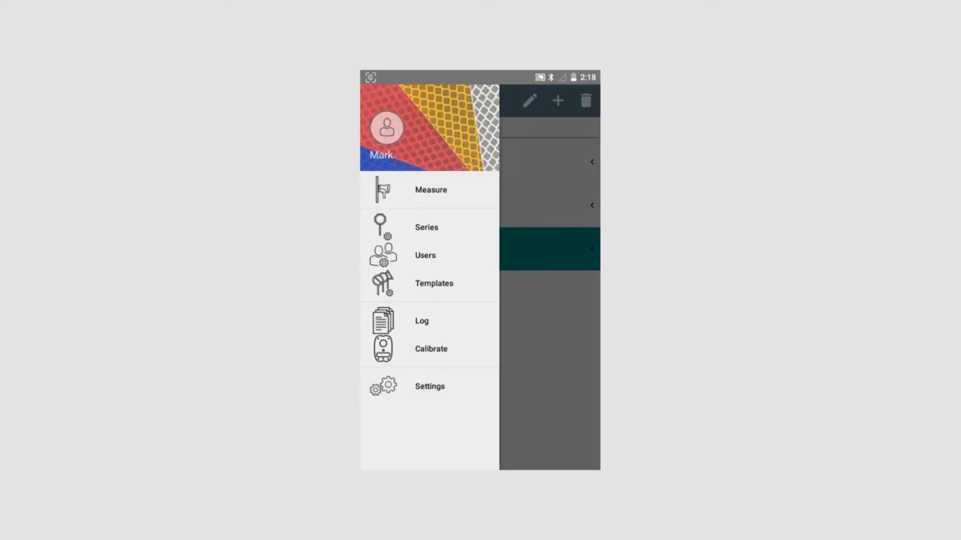
Review the ASTM template's settings and leave it unchanged in the Templates list
left_click(433, 283)
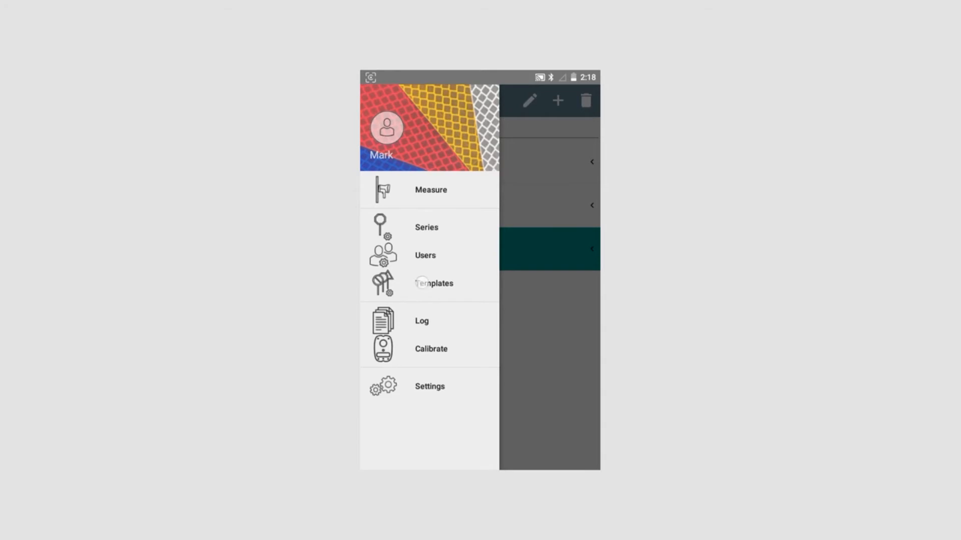
left_click(433, 283)
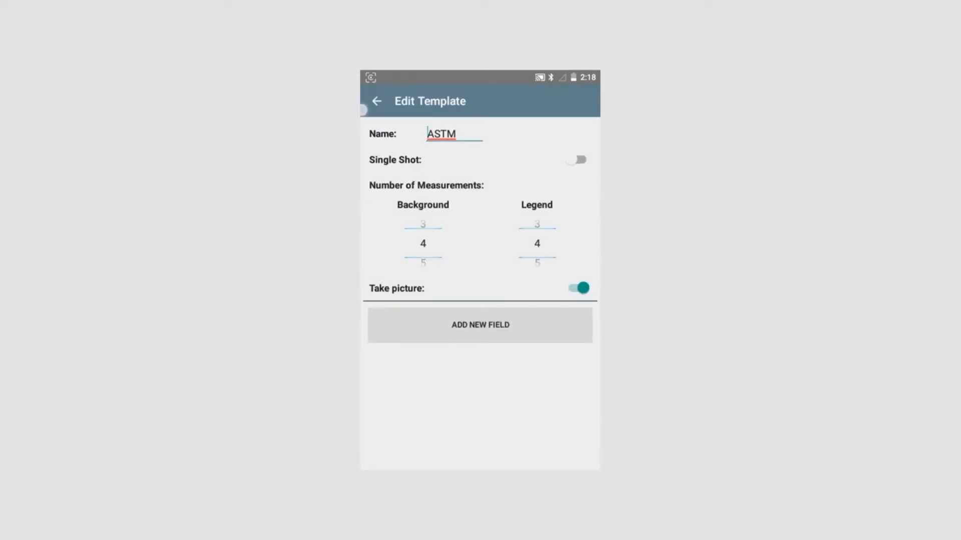
left_click(376, 101)
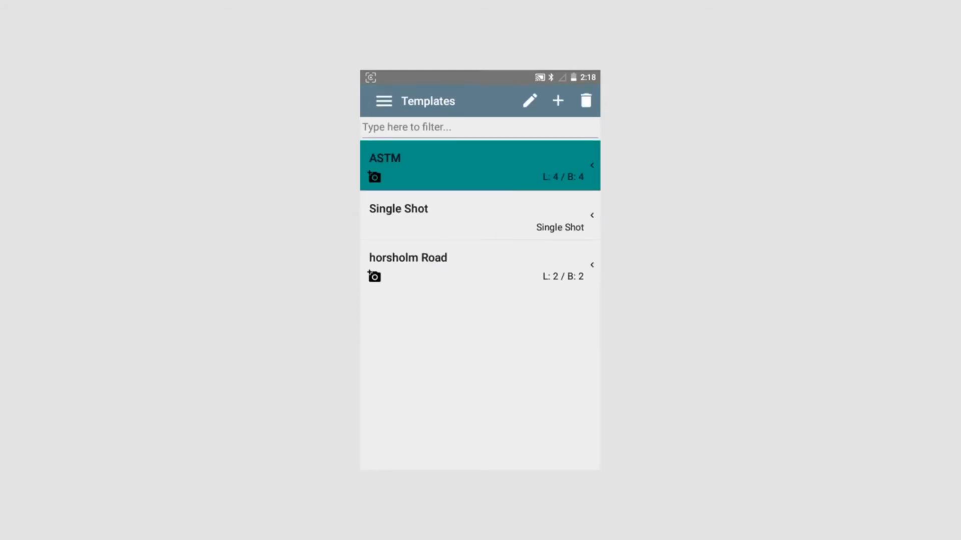
Create template 'hw45' with 2 background, 2 legend readings, picture on, sign 224, blue legend, Prismatic VII
left_click(558, 100)
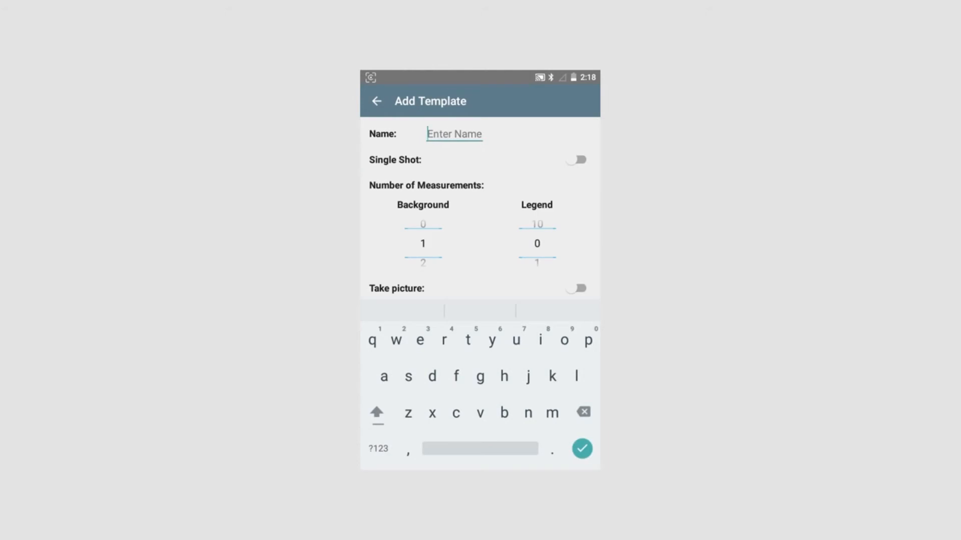
type("hw")
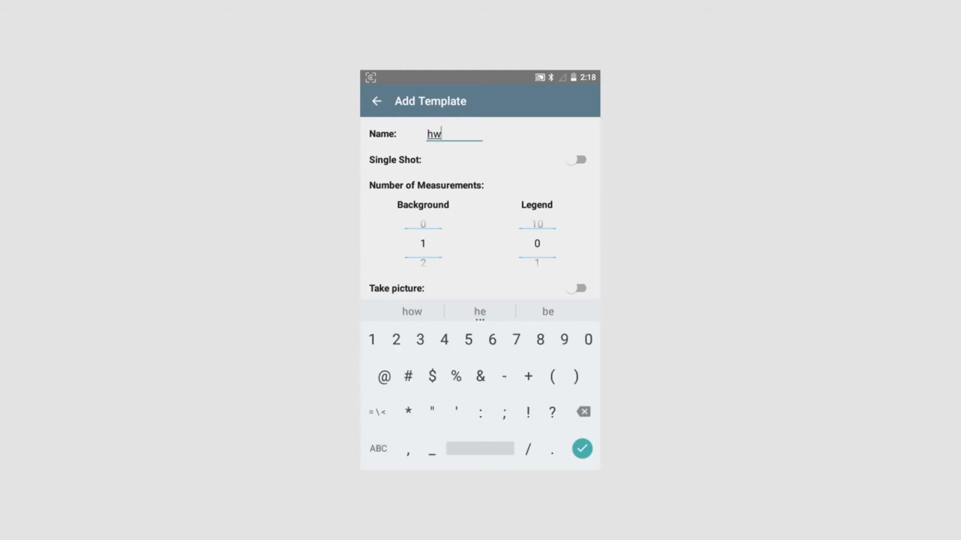
type("45")
type("auth")
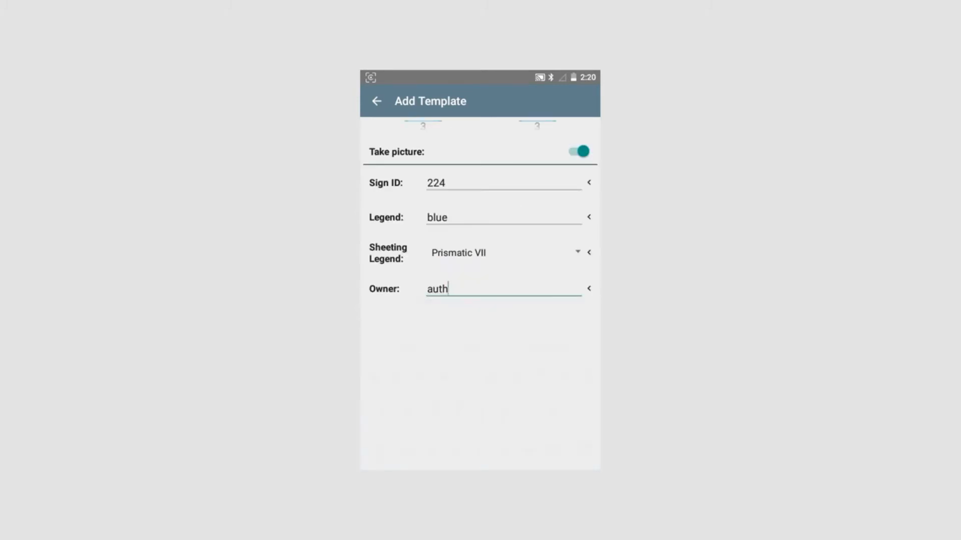
scroll("down", 3)
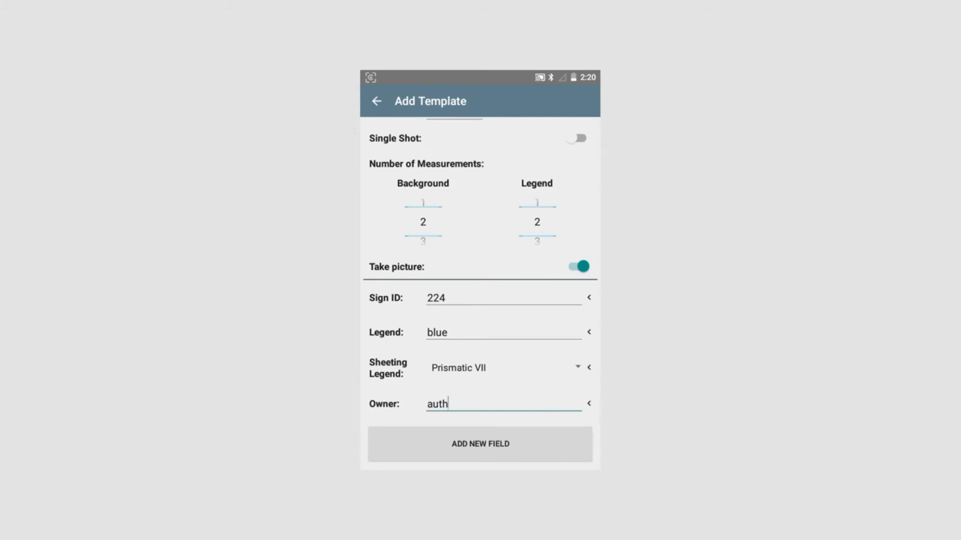
left_click(376, 101)
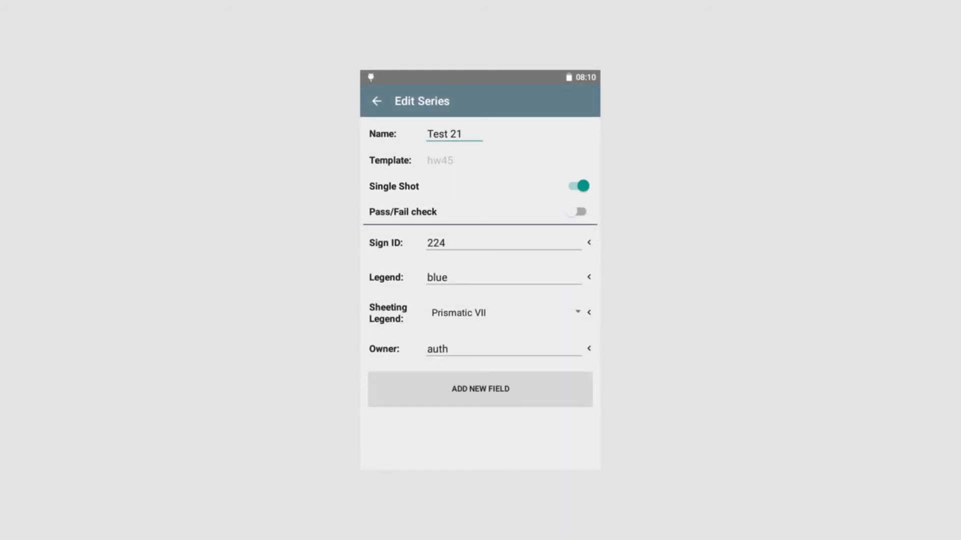
Back out of the Test 21 series settings so hw45 appears in the Templates list
left_click(376, 102)
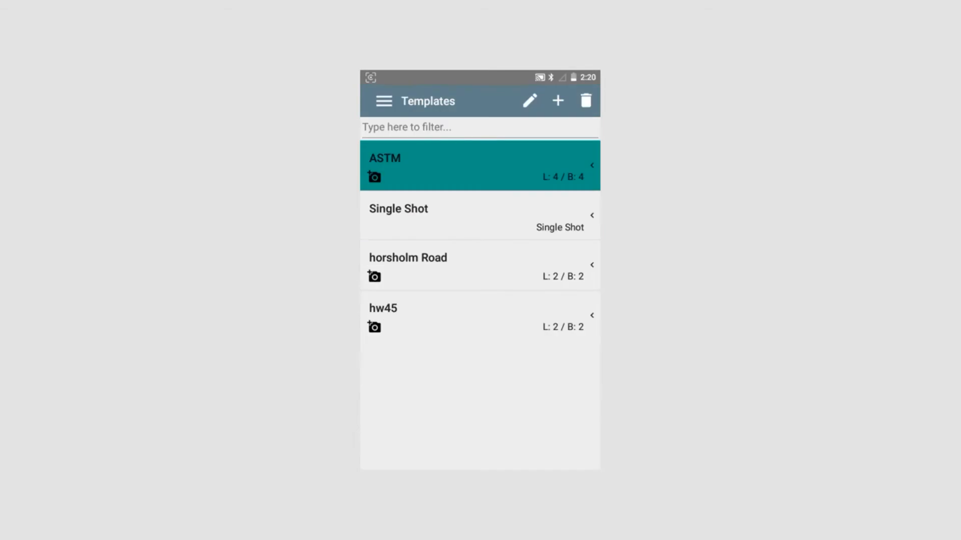
Begin a new, unnamed series from the Series list using the hw45 template
left_click(383, 101)
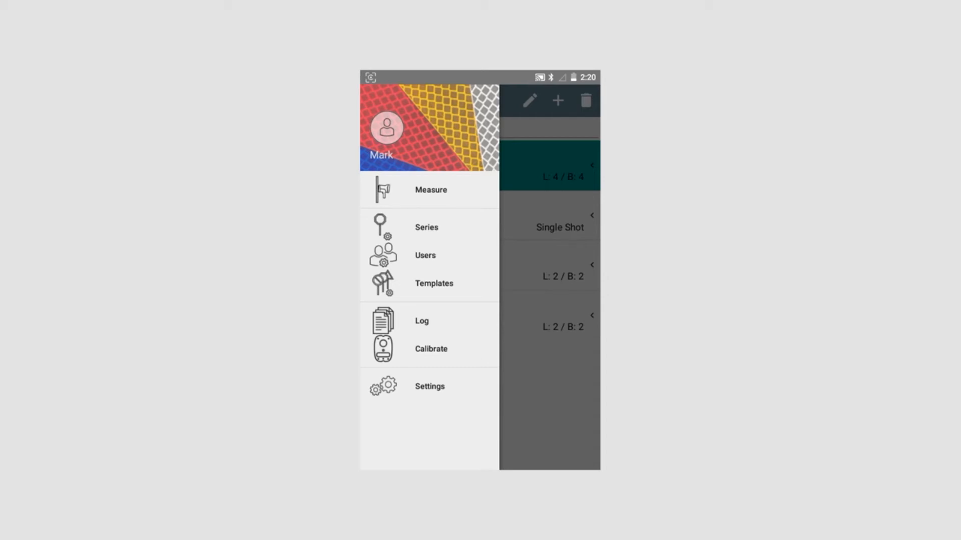
left_click(426, 227)
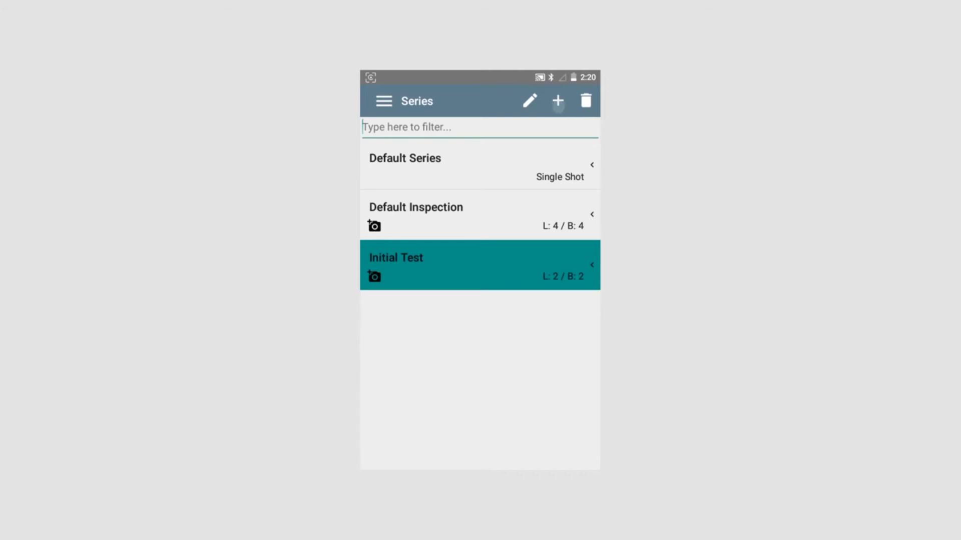
left_click(556, 101)
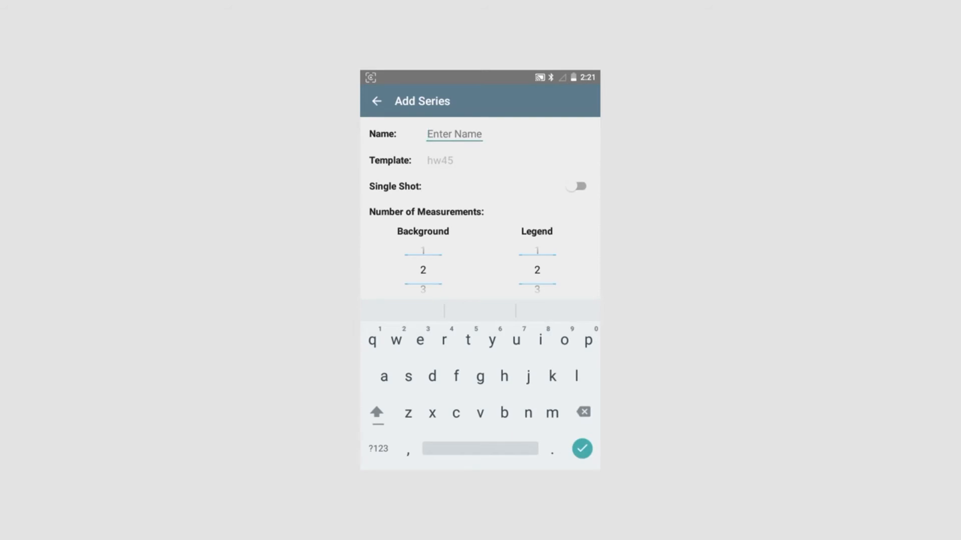
Name the series 'Test 21', save it and begin a New Inspection for sign 224
left_click(376, 413)
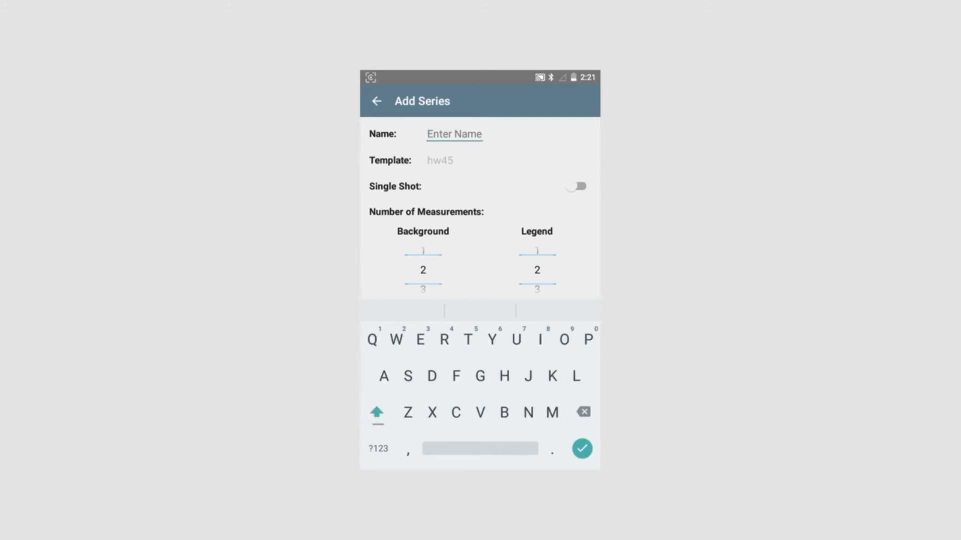
type("Te")
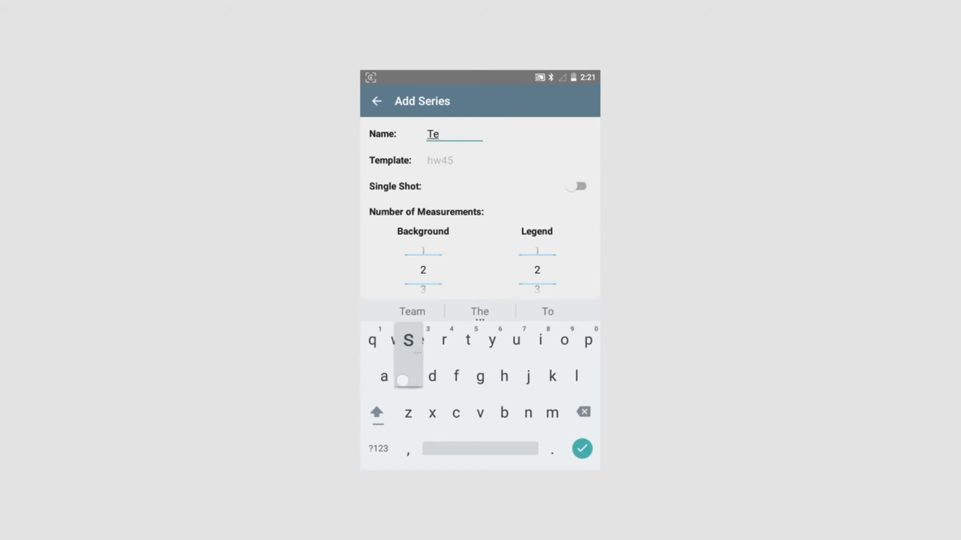
type("st")
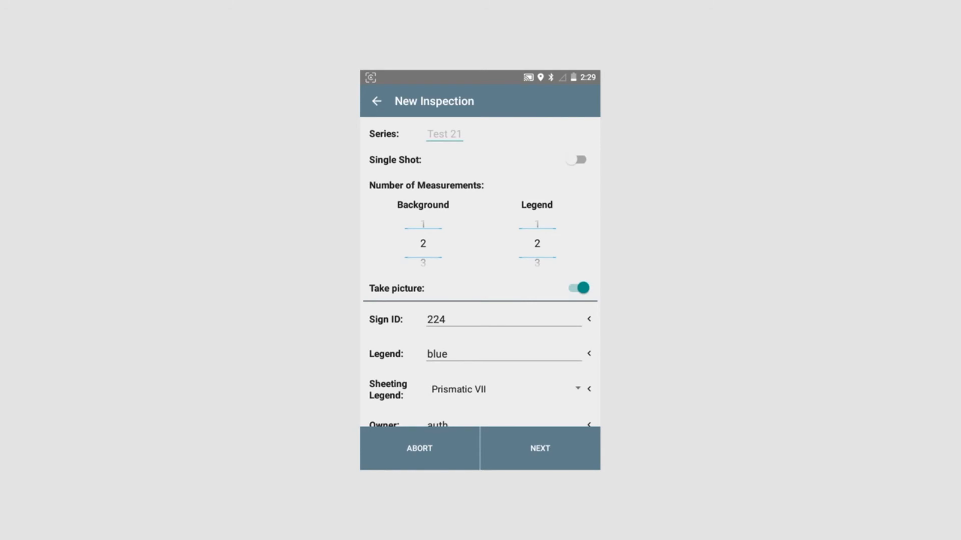
Measure and confirm background #1, #2 (red) and legend #1, #2 (white) readings for sign 224
left_click(538, 448)
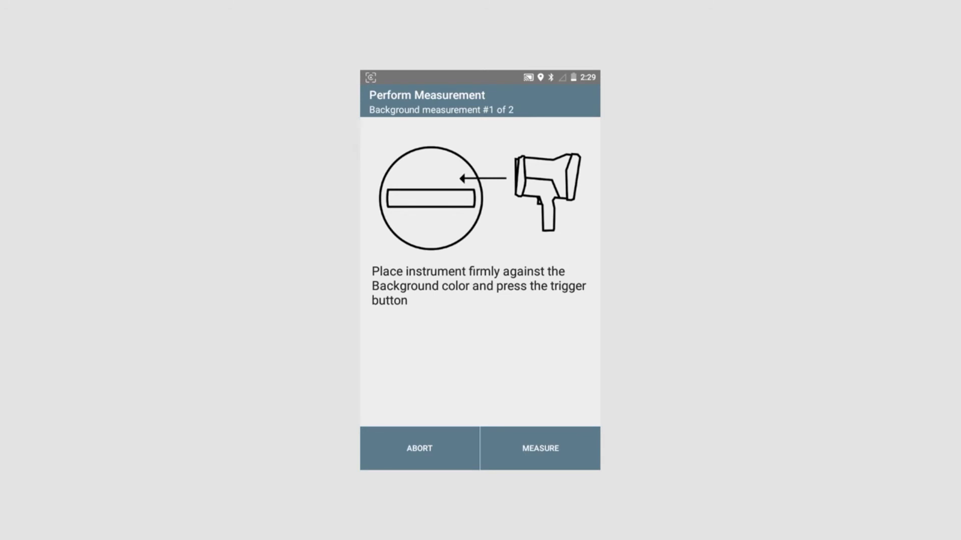
left_click(538, 449)
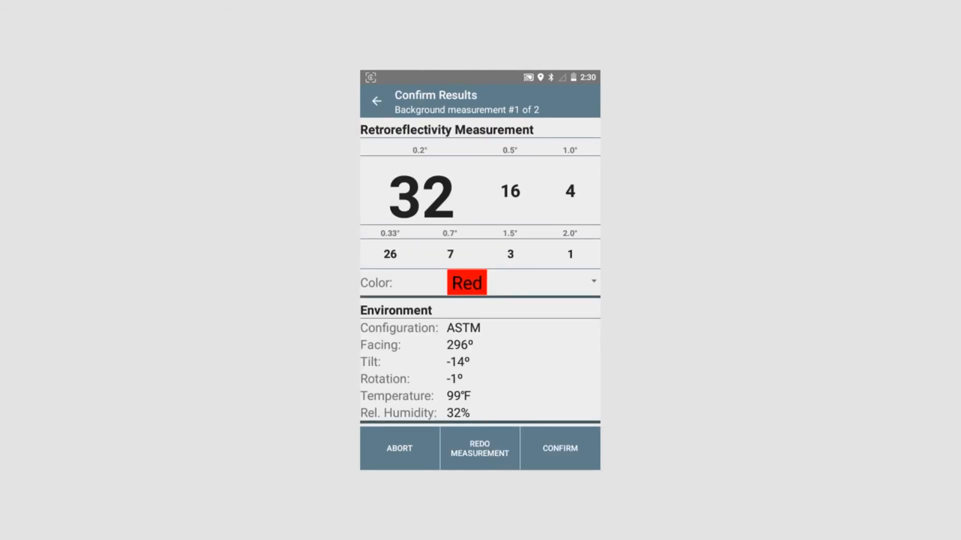
left_click(559, 449)
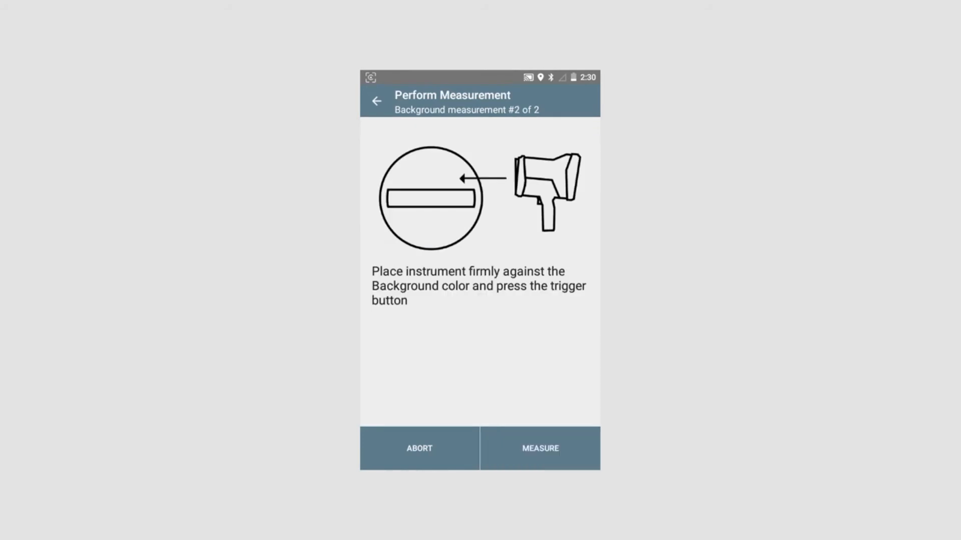
left_click(540, 448)
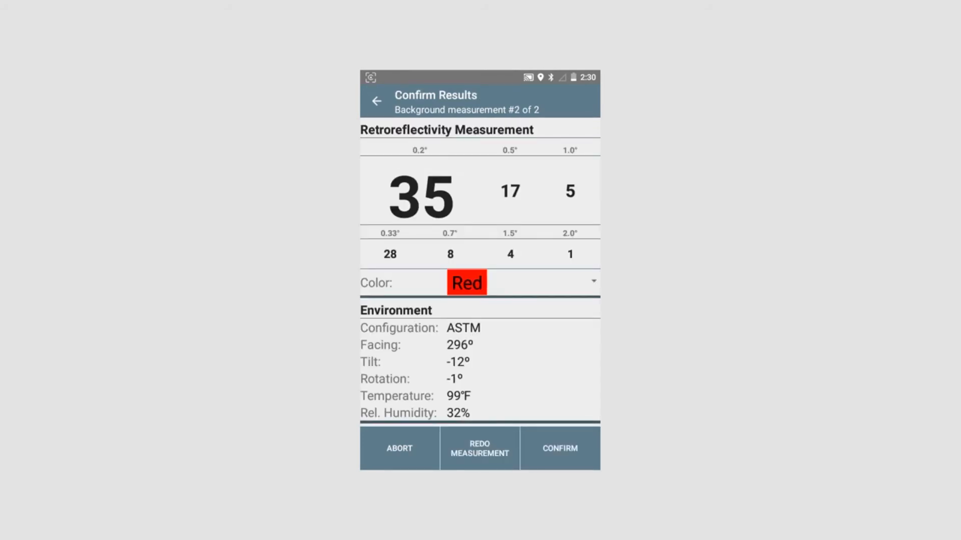
left_click(559, 448)
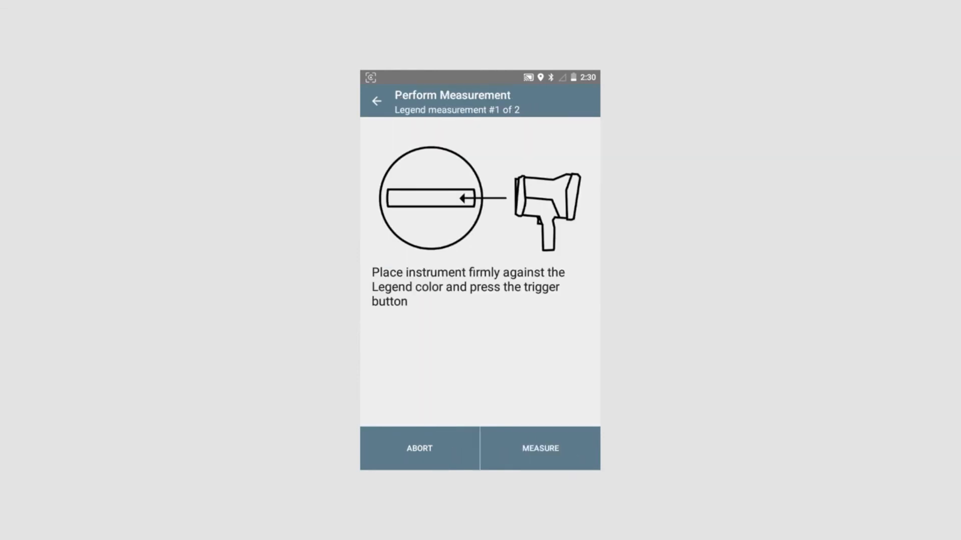
left_click(538, 448)
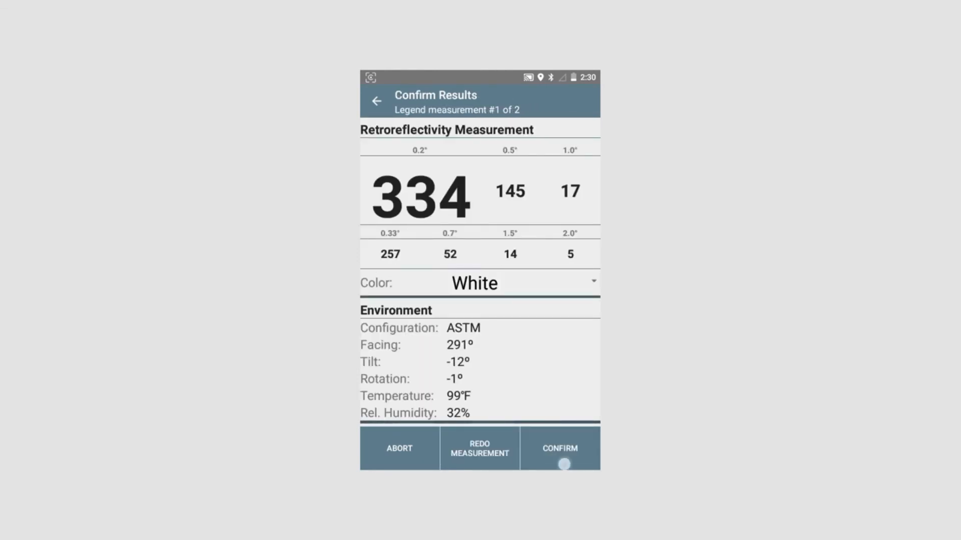
left_click(559, 449)
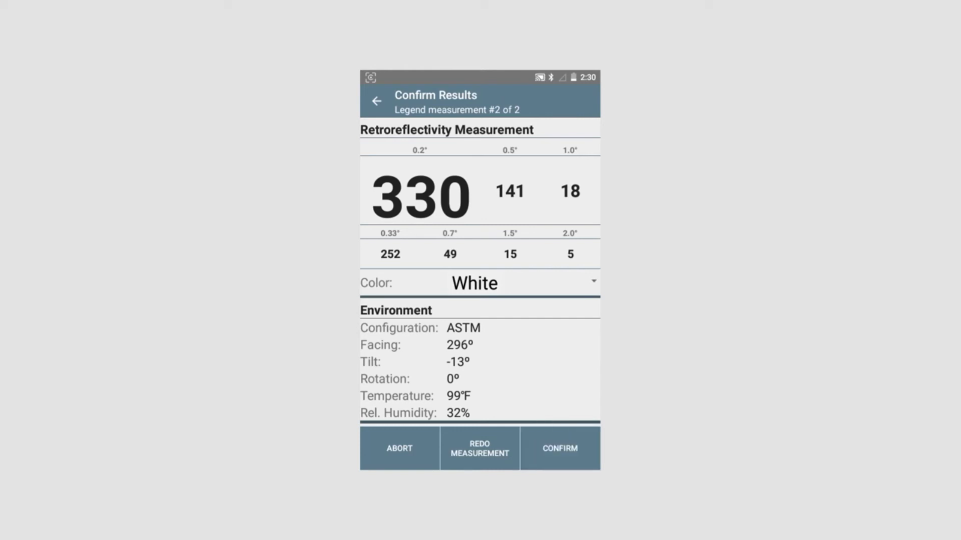
left_click(558, 448)
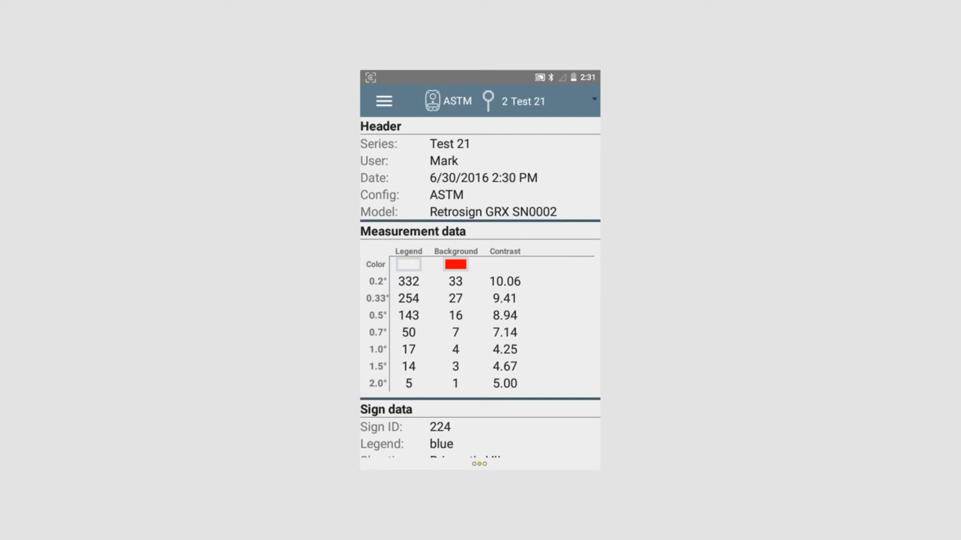
Navigate to the Log listing Test 21, Initial Test and Default Series
left_click(383, 101)
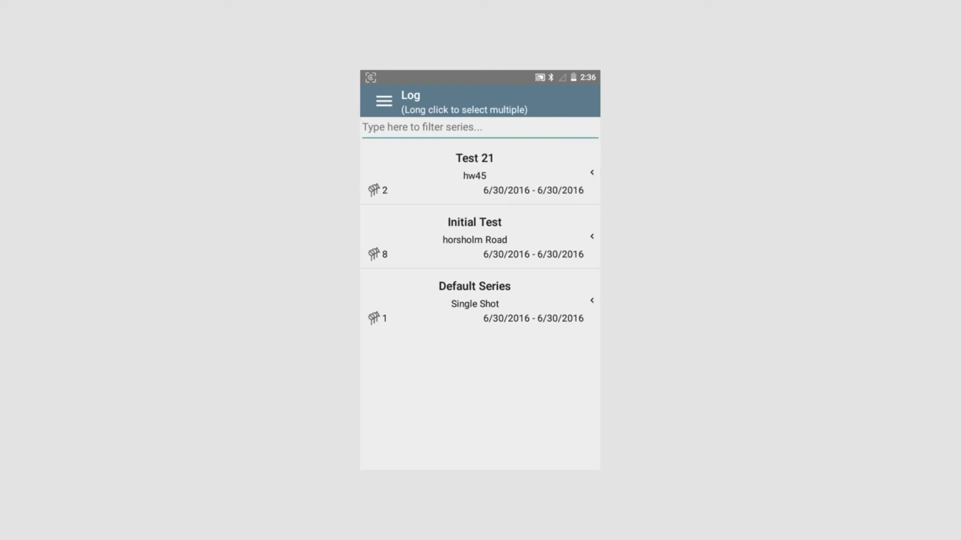
Review Test 21's two stop-sign measurements, then return to the series log
left_click(473, 171)
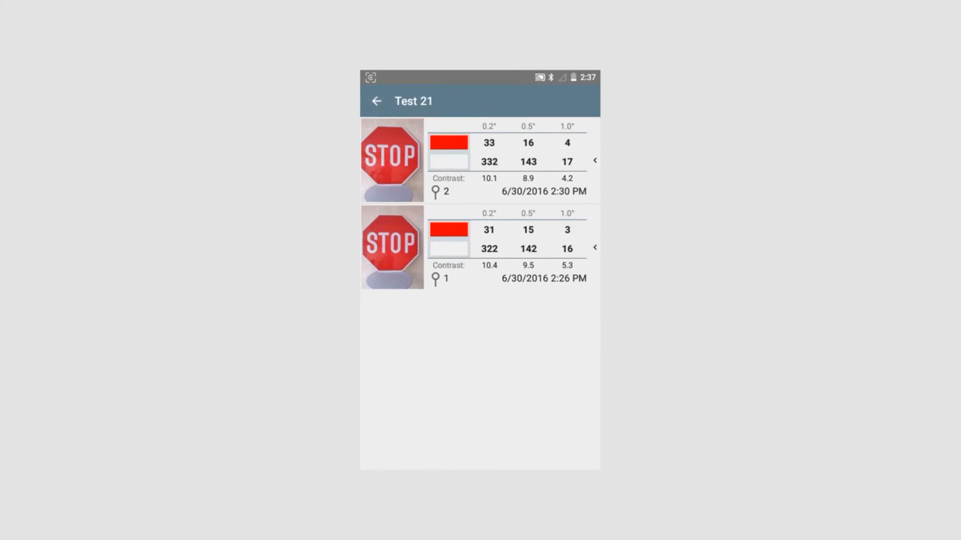
left_click(376, 101)
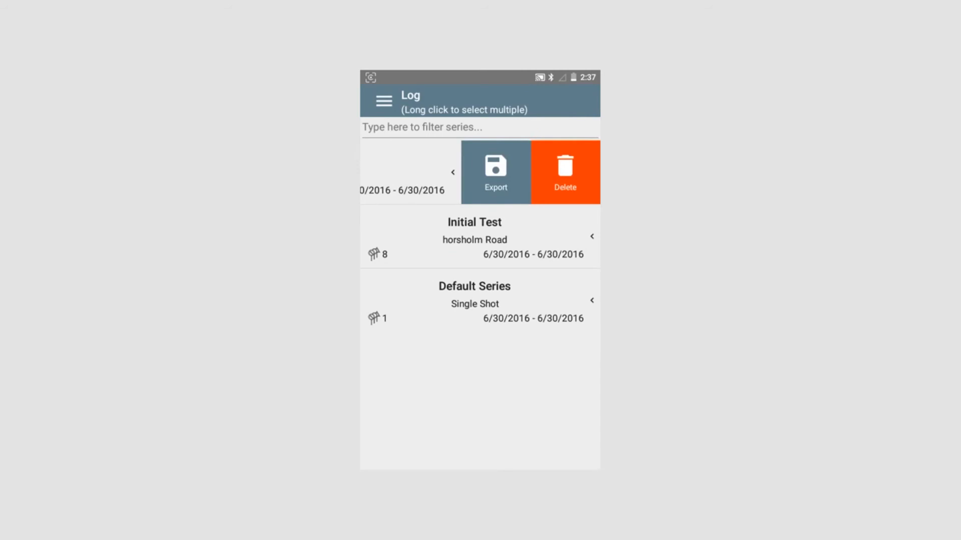
Export Test 21 with all formats checked — Excel, Google Earth and photo files
left_click(496, 171)
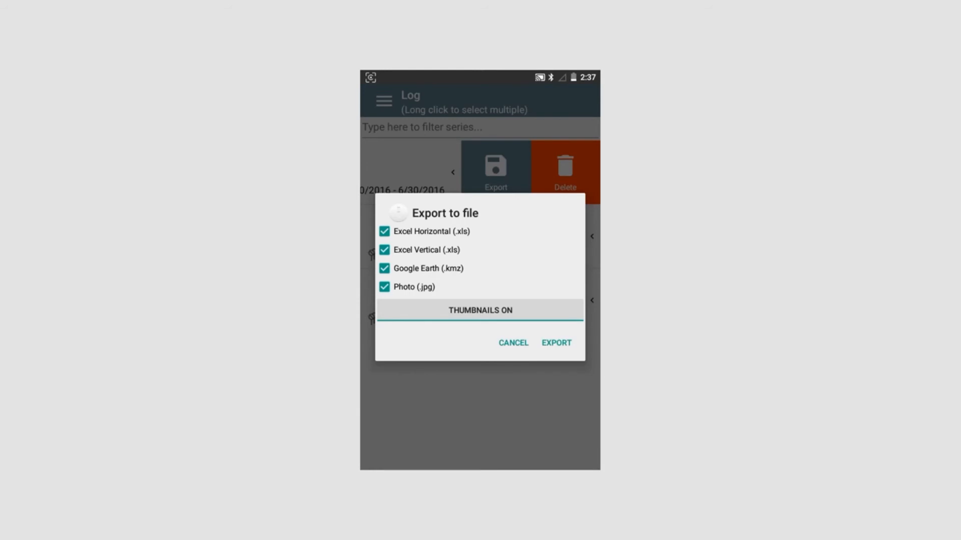
left_click(555, 342)
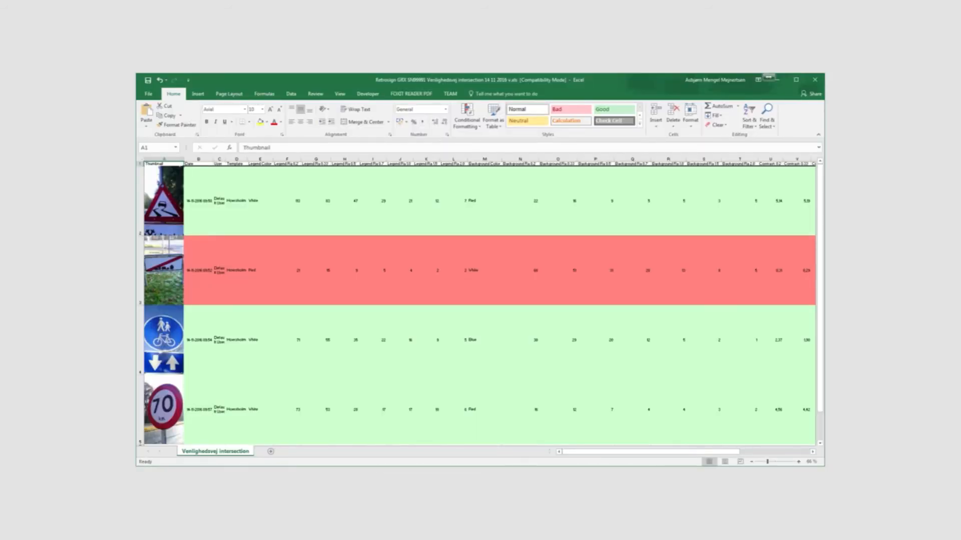